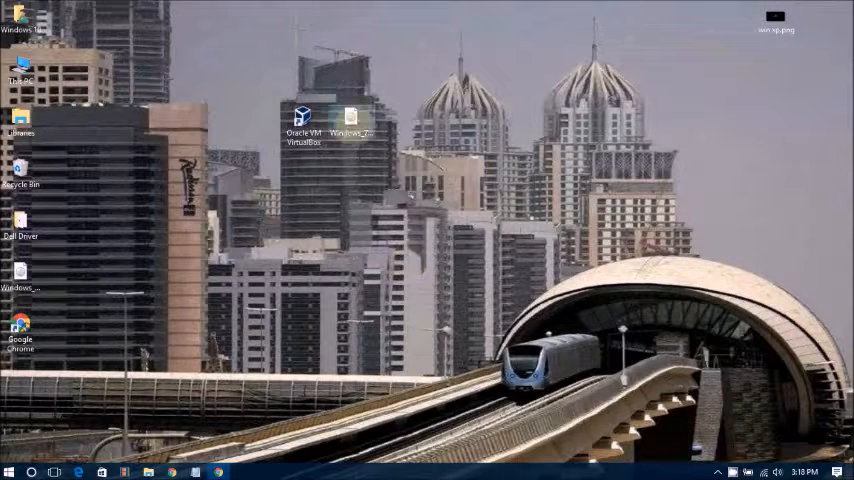
mouse_move(351, 117)
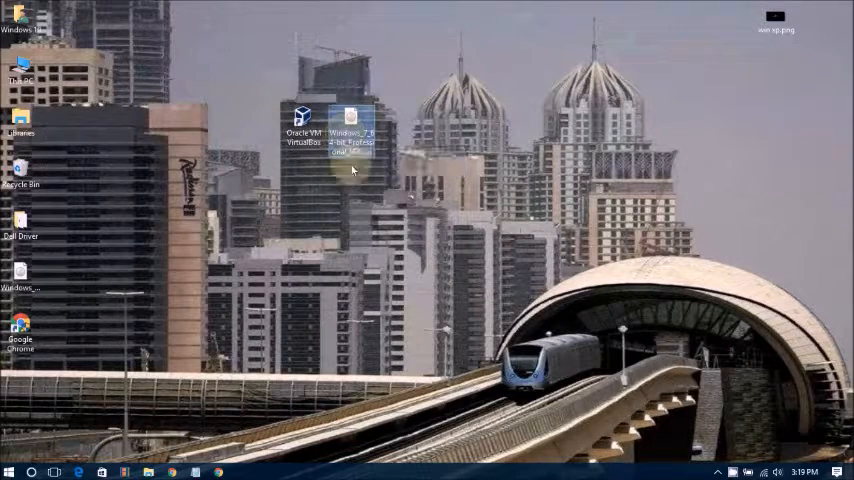
mouse_move(349, 130)
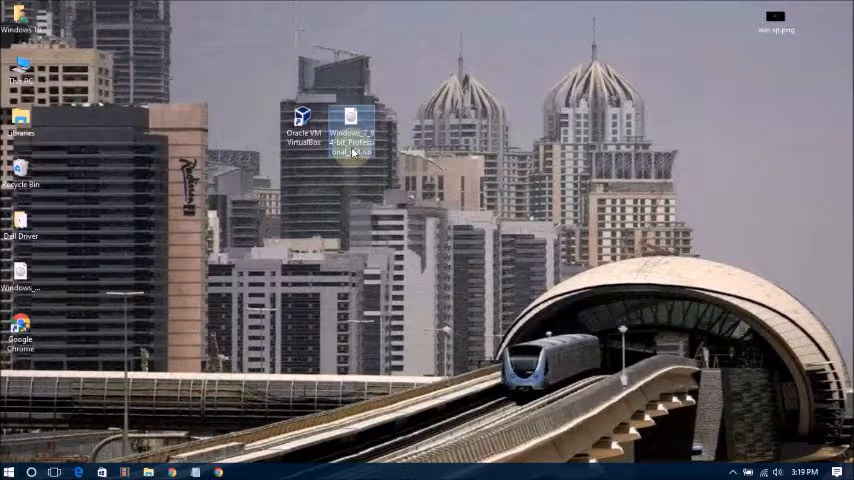
mouse_move(352, 120)
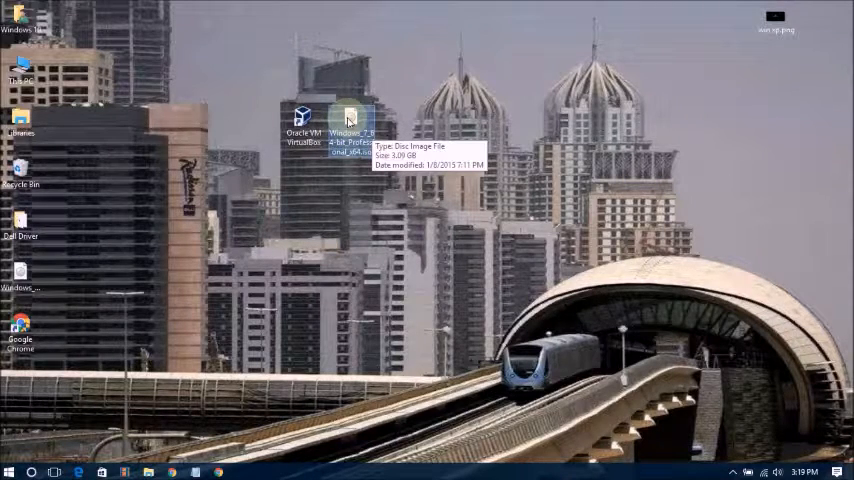
mouse_move(352, 133)
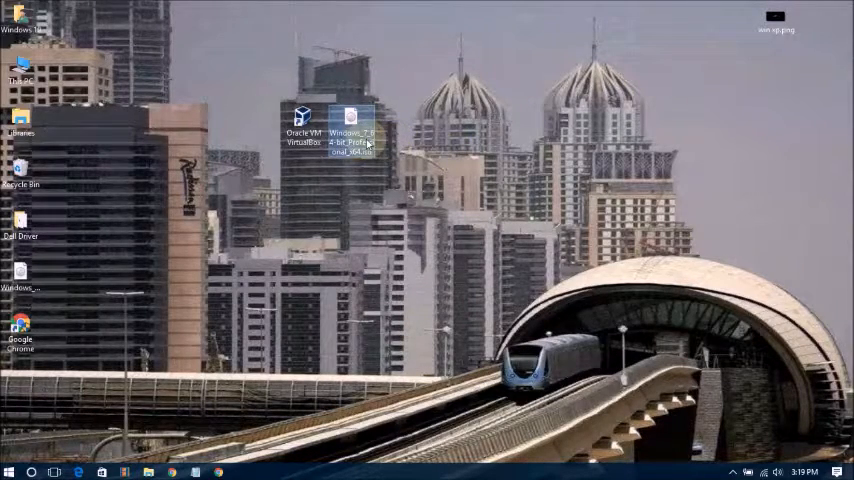
Step: Open the Windows 7 Professional ISO in Magic ISO Maker, confirm it is bootable, then close it
right_click(351, 117)
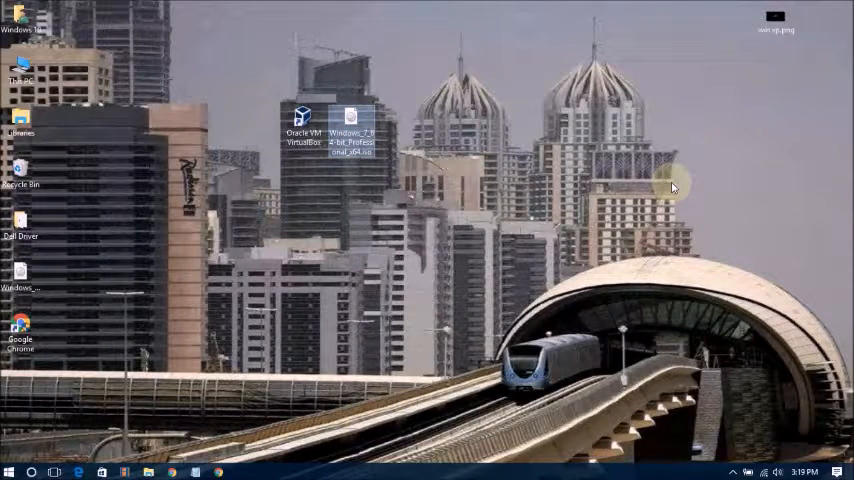
mouse_move(352, 135)
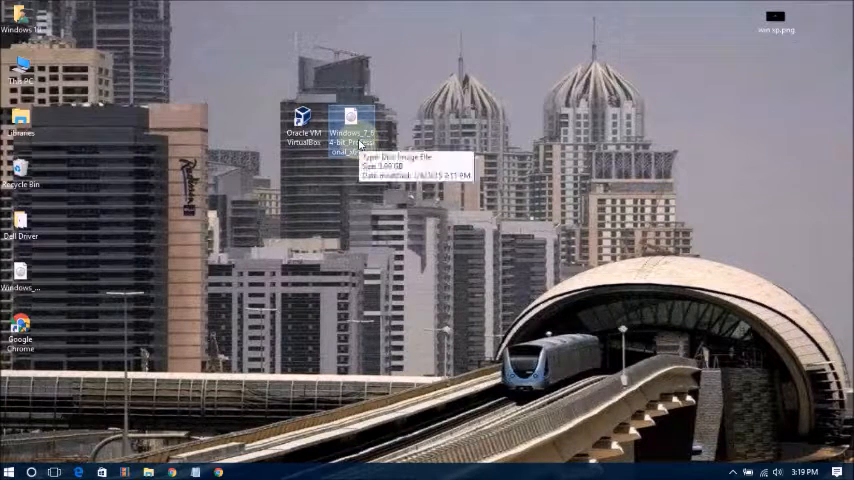
double_click(350, 120)
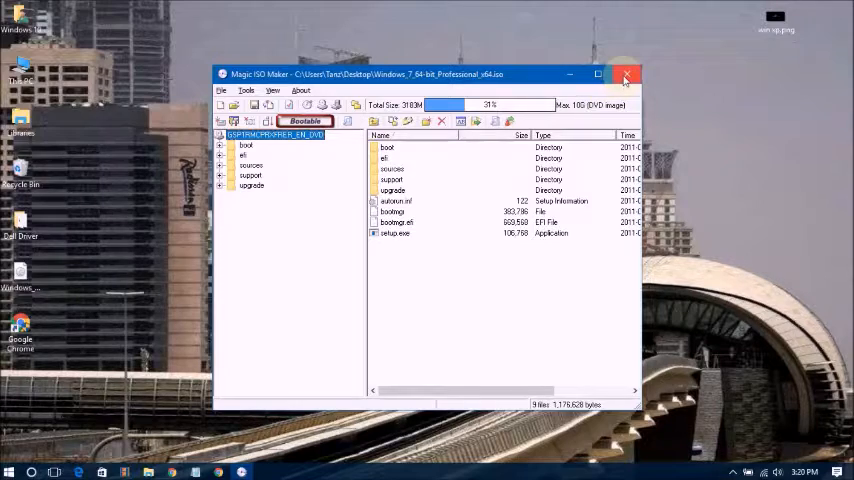
click(626, 74)
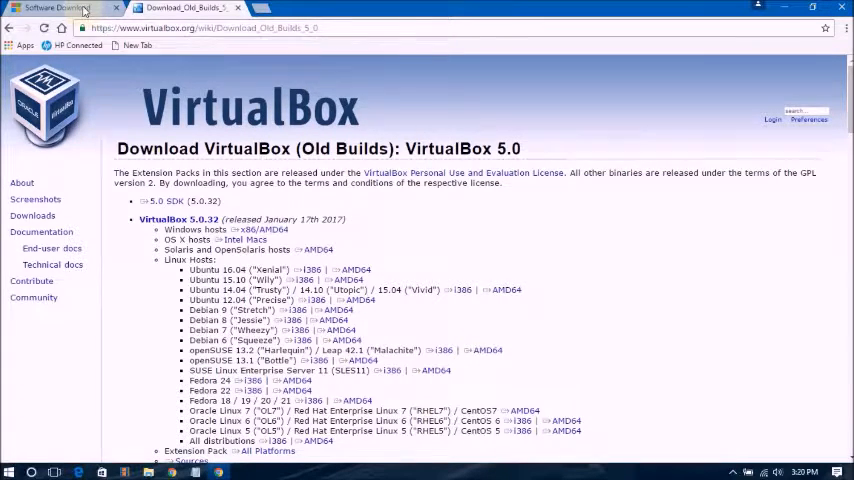
Step: Scroll through Microsoft's Windows 10, 8.1 and 7 download page, then minimize Chrome
click(55, 8)
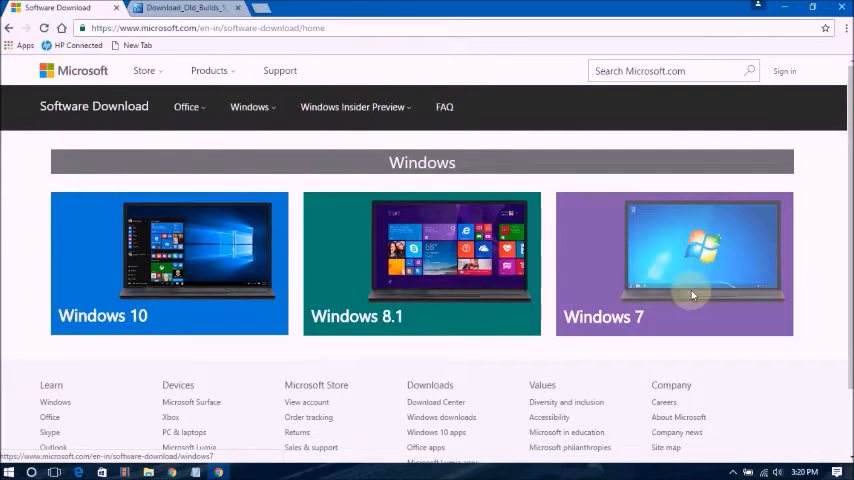
scroll(down, 3)
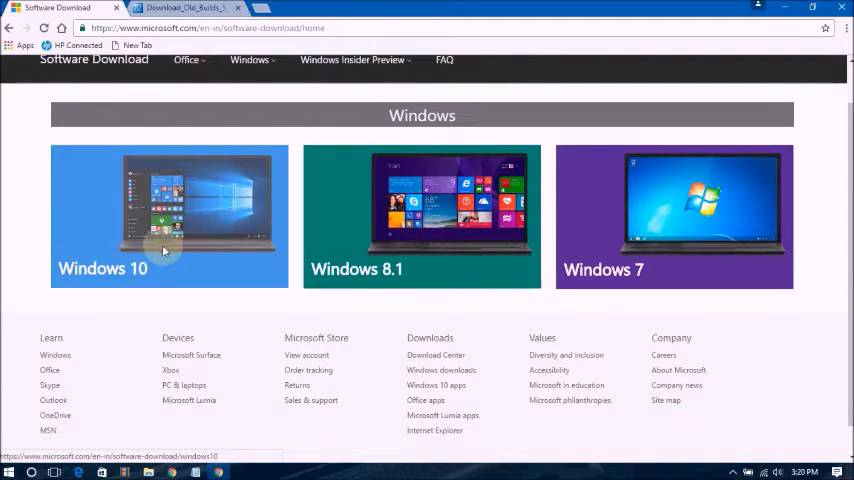
mouse_move(689, 269)
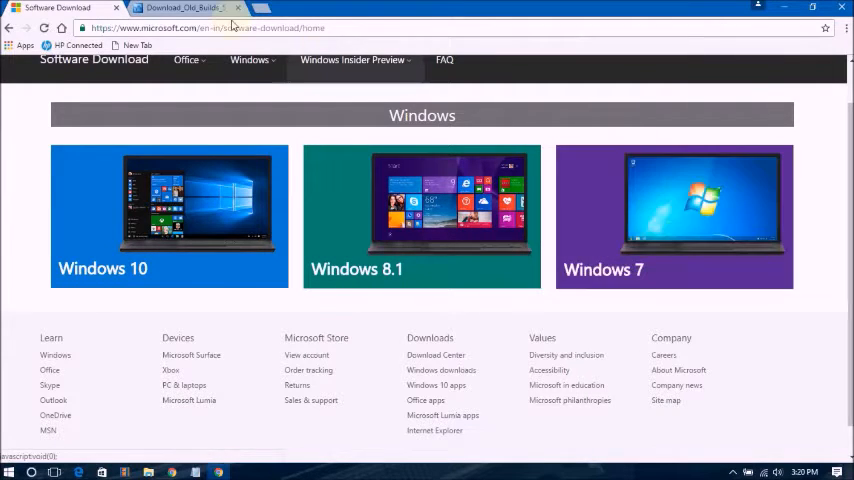
click(185, 8)
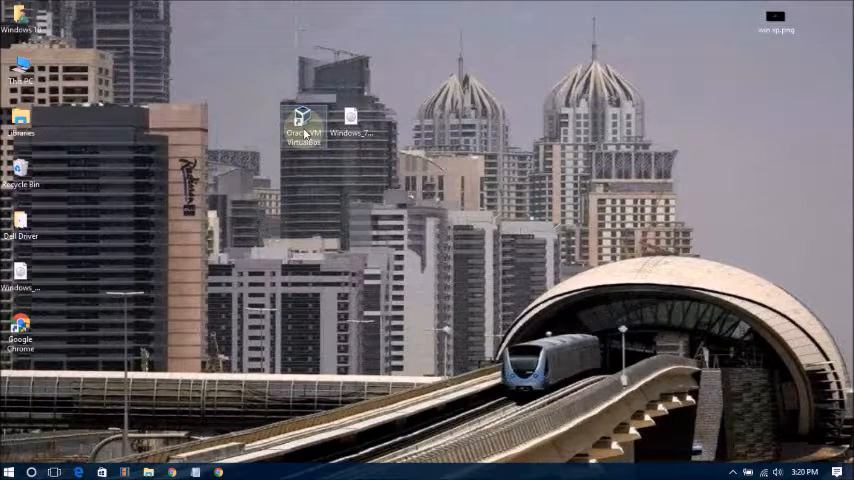
Step: Launch VirtualBox and name a new machine 'Windows 7' with version Windows 7 (64-bit)
double_click(303, 120)
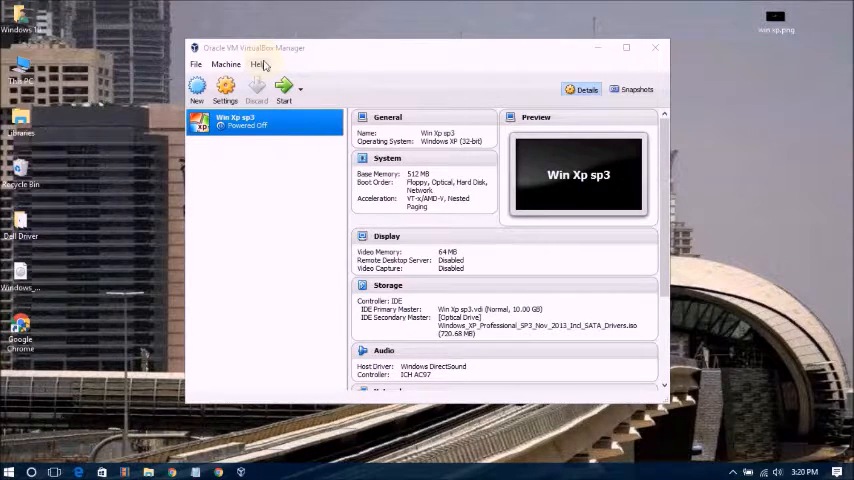
click(197, 90)
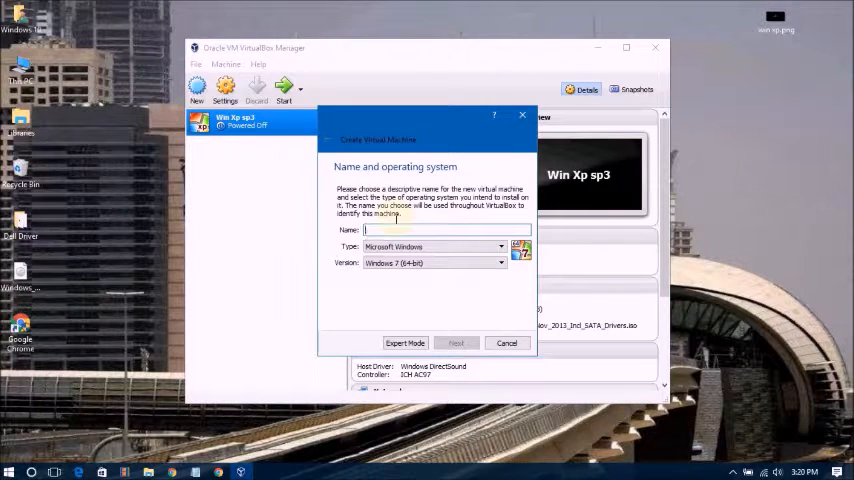
text(Windows 7)
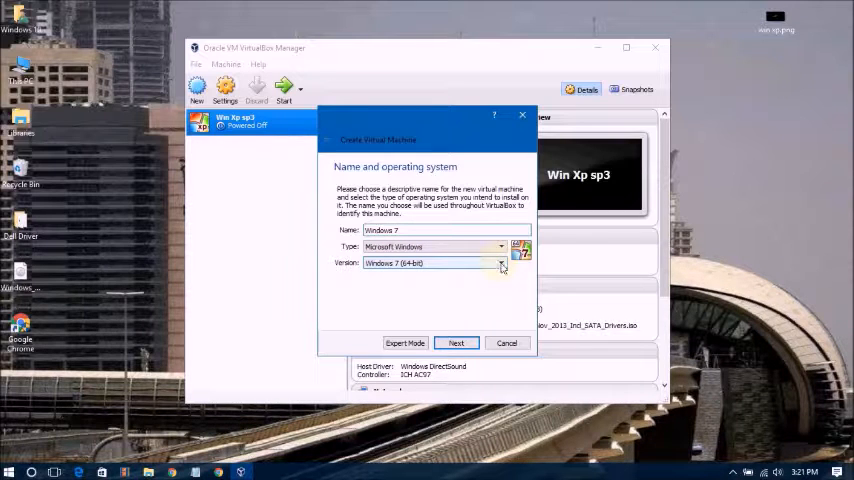
click(501, 263)
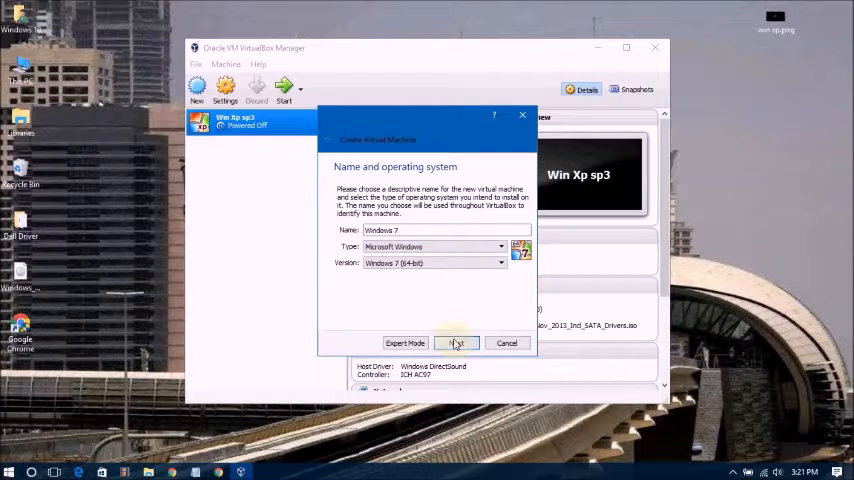
click(456, 342)
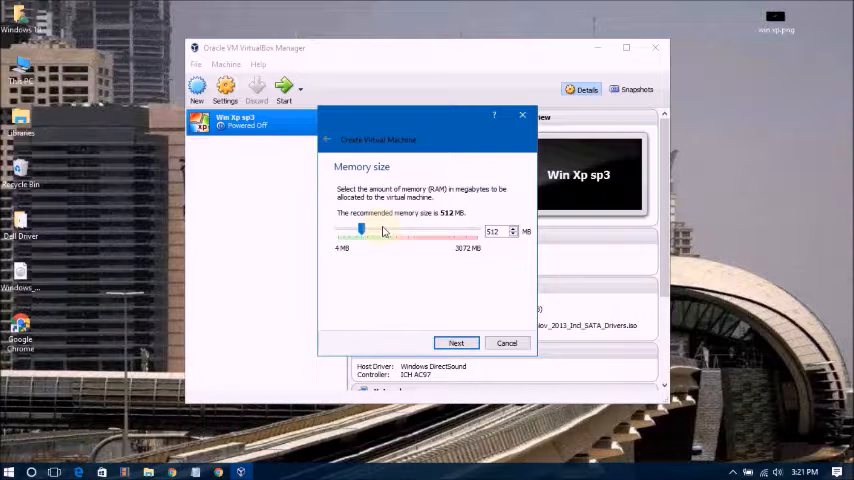
Step: Set the machine's memory to 1024 MB and choose 'Create a virtual hard disk now'
drag(362, 231, 385, 231)
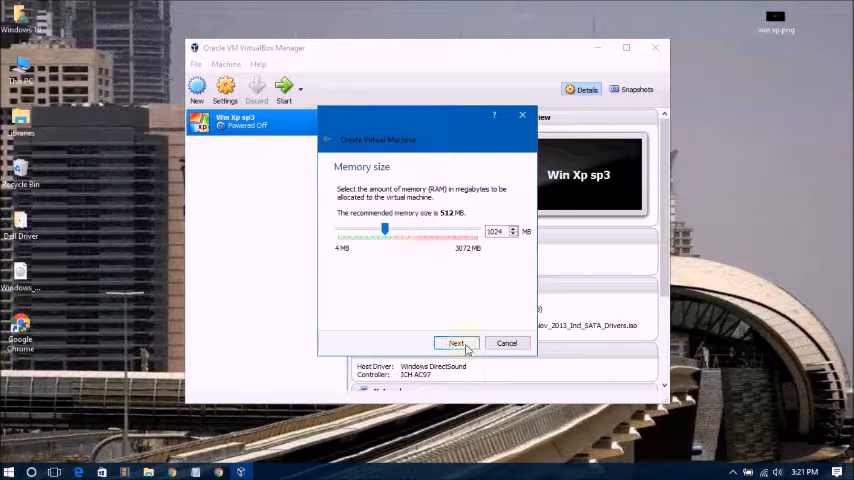
click(456, 343)
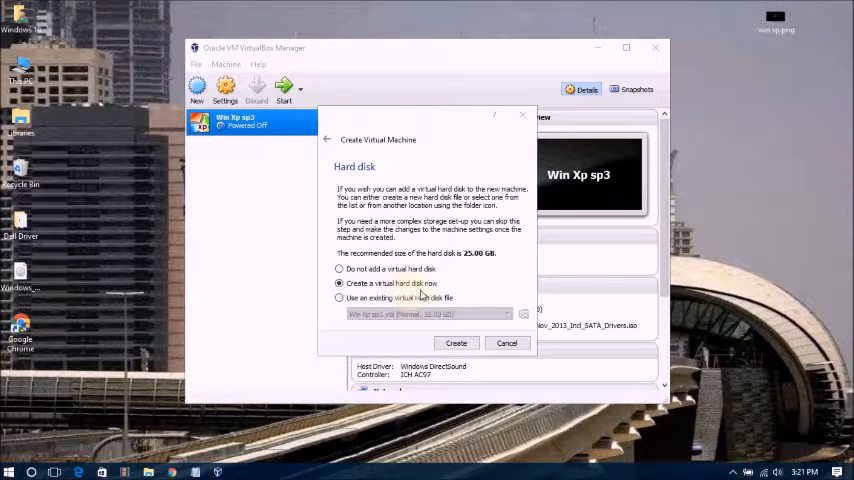
mouse_move(449, 332)
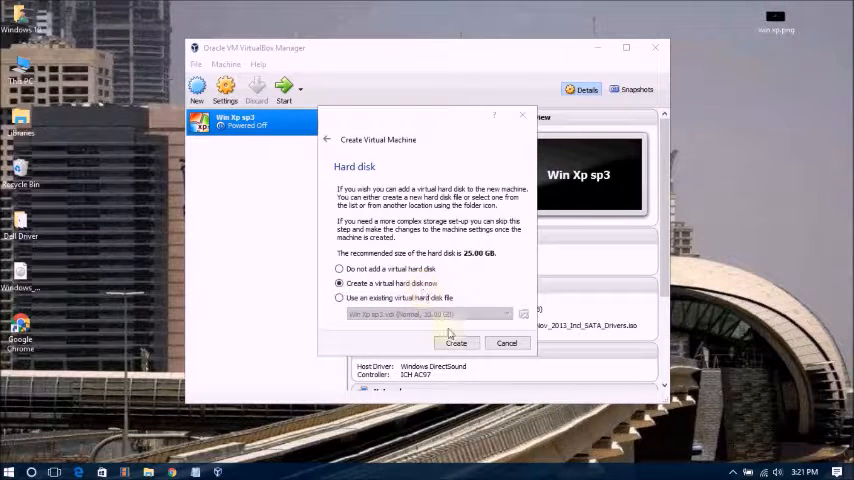
click(456, 343)
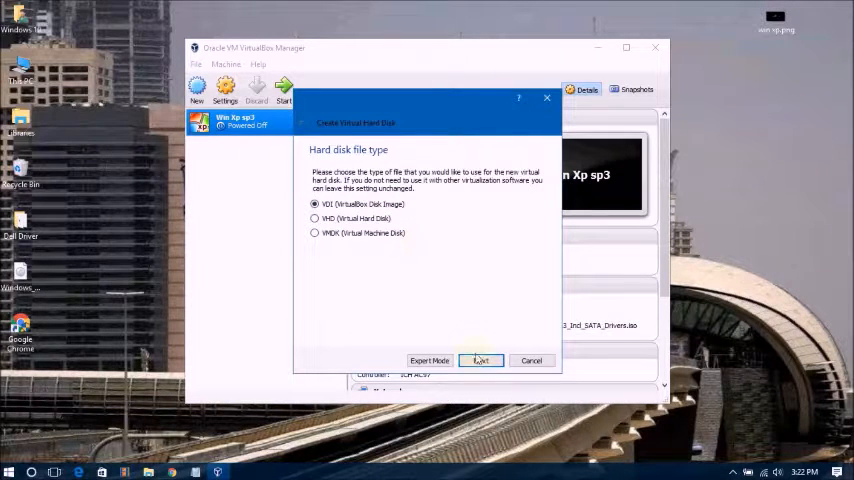
Step: Create a dynamically allocated 30.94 GB VDI disk on drive G to finish the machine
click(481, 360)
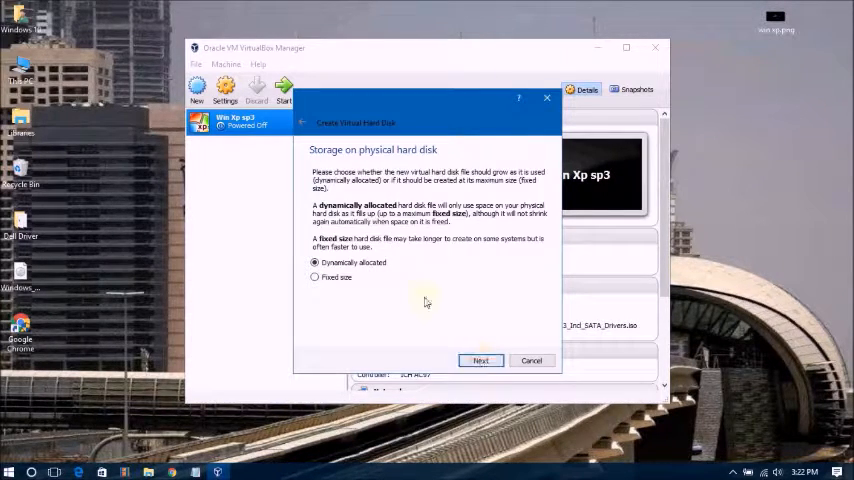
mouse_move(410, 294)
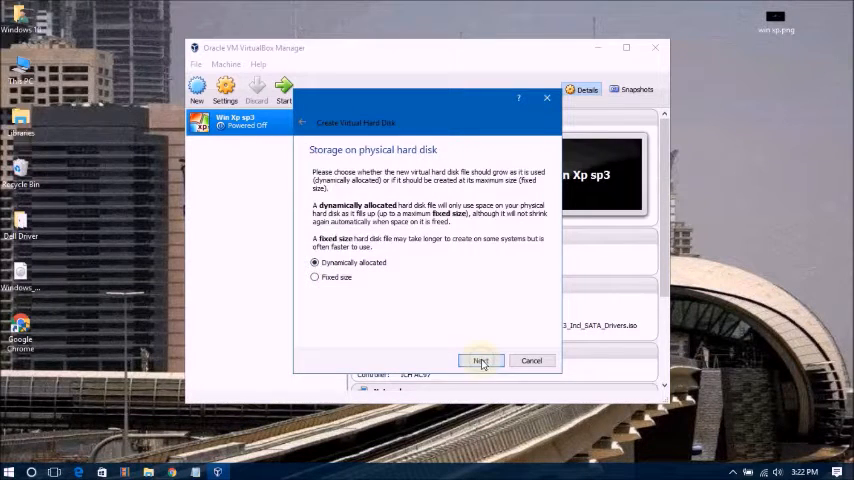
click(480, 360)
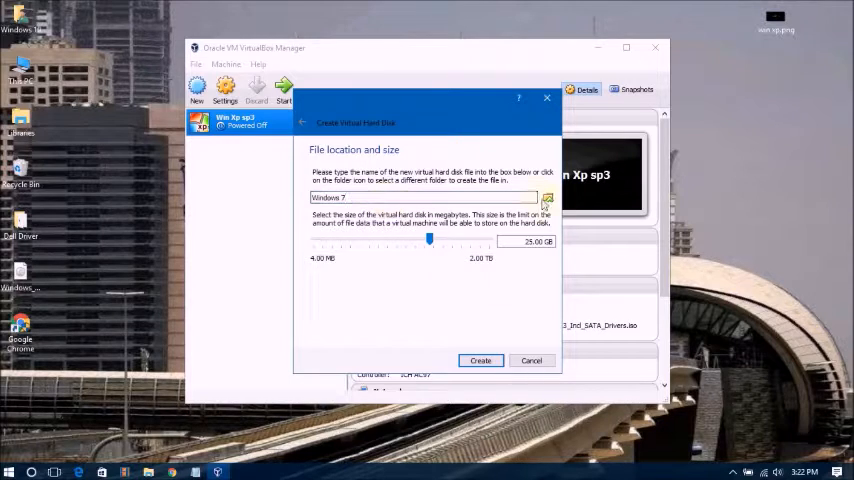
click(546, 197)
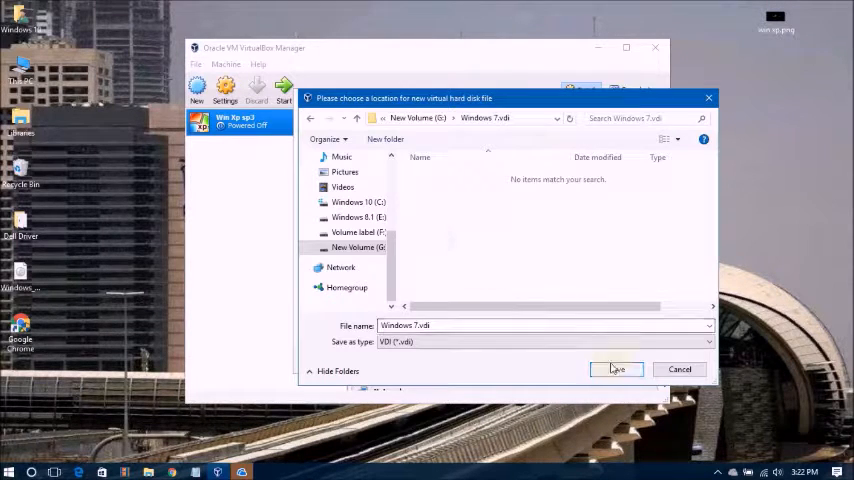
click(617, 369)
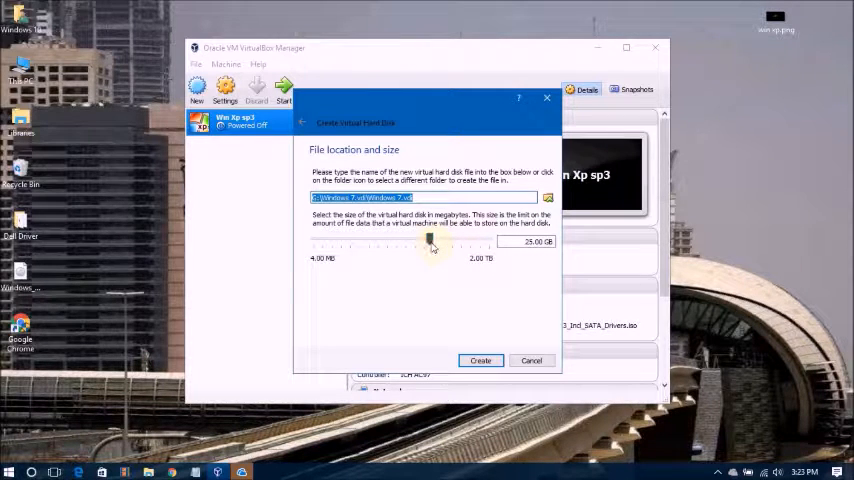
drag(430, 240, 405, 240)
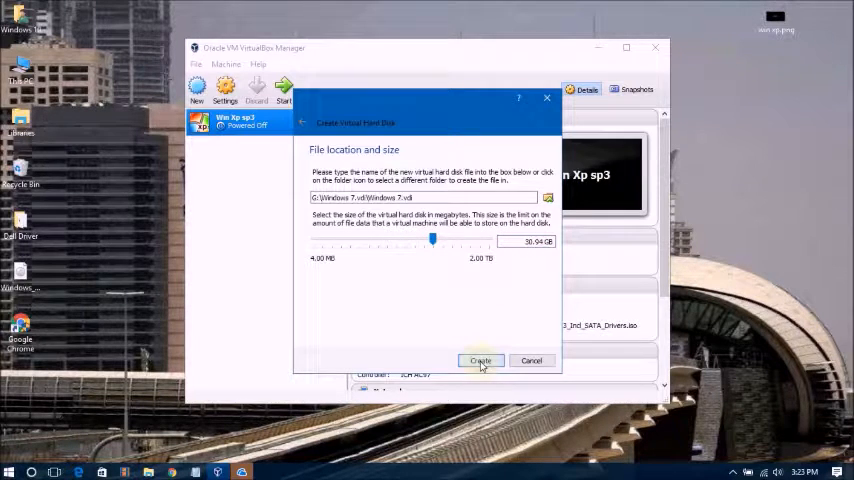
click(480, 360)
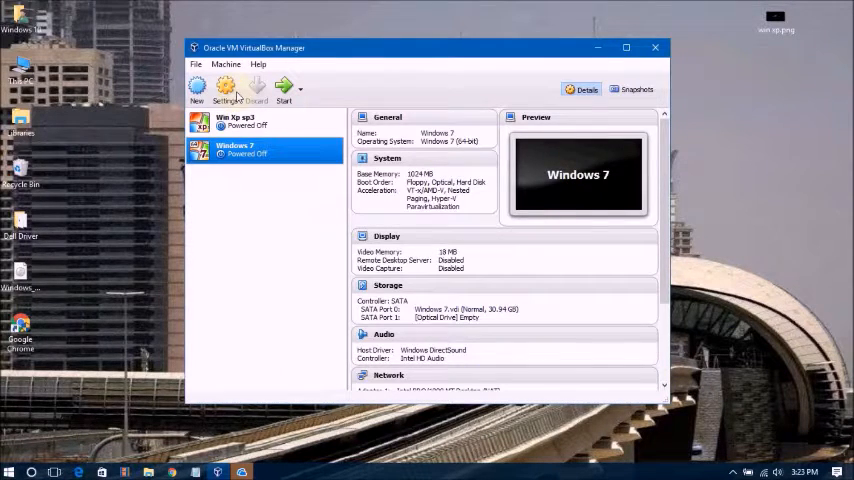
mouse_move(226, 90)
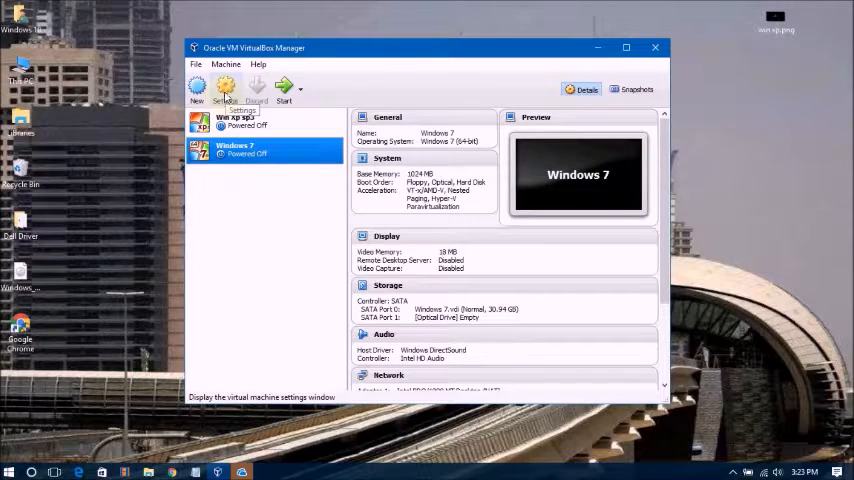
Step: Attach Windows_7_64-bit_Professional_x64.iso to the optical drive in Settings > Storage and save
click(228, 90)
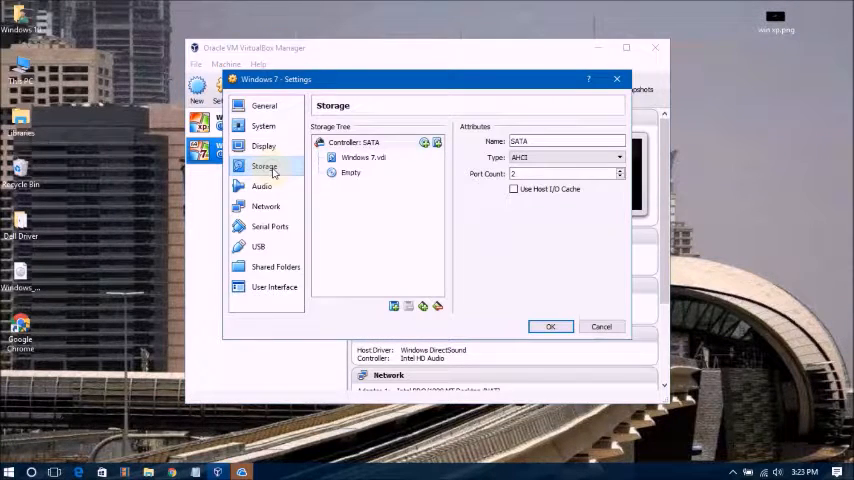
mouse_move(351, 173)
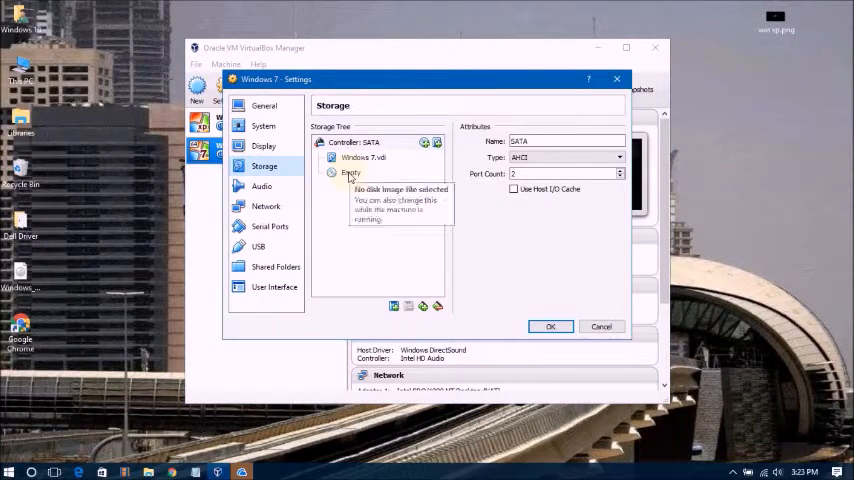
click(351, 173)
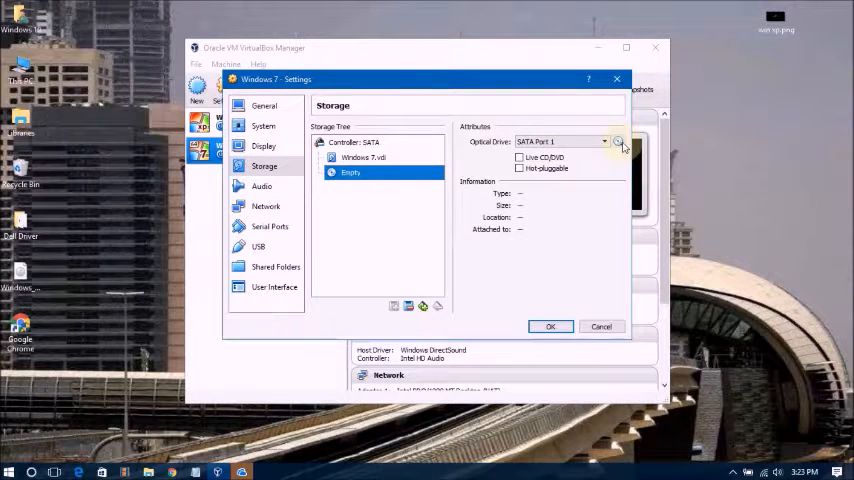
click(618, 141)
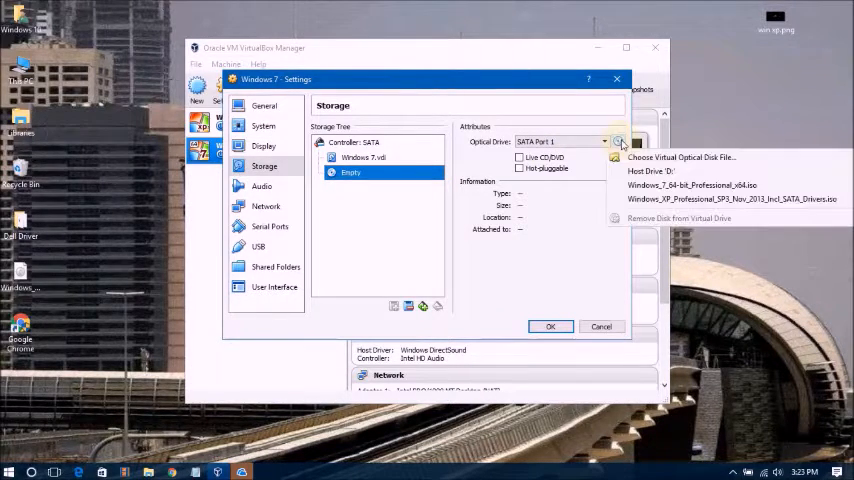
mouse_move(683, 157)
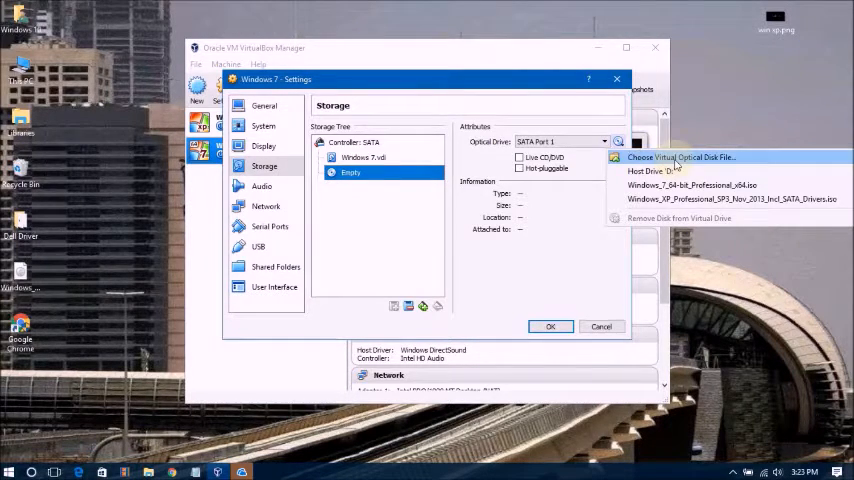
click(680, 157)
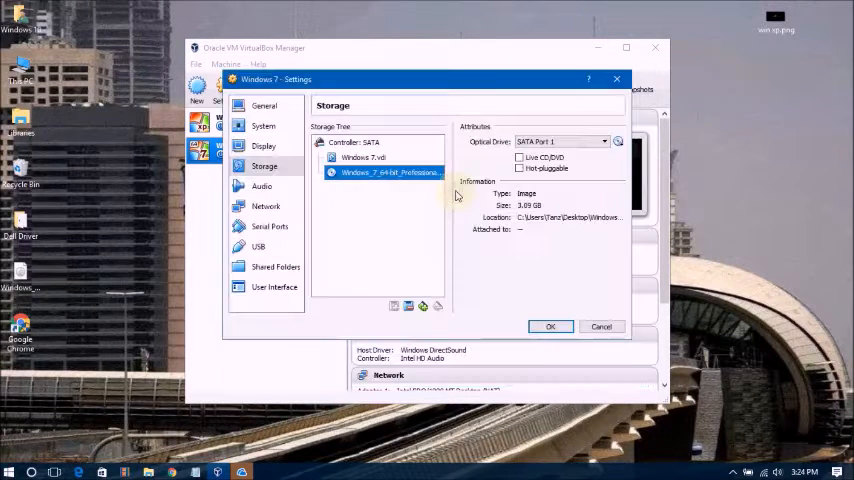
click(550, 326)
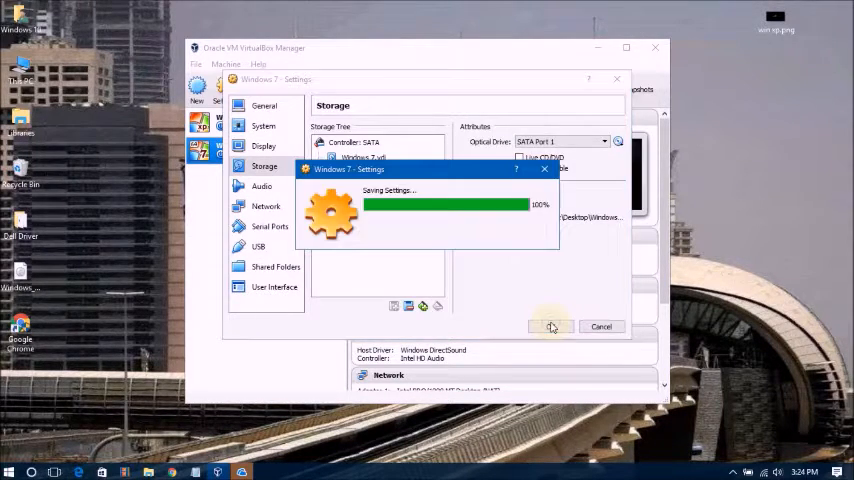
click(552, 326)
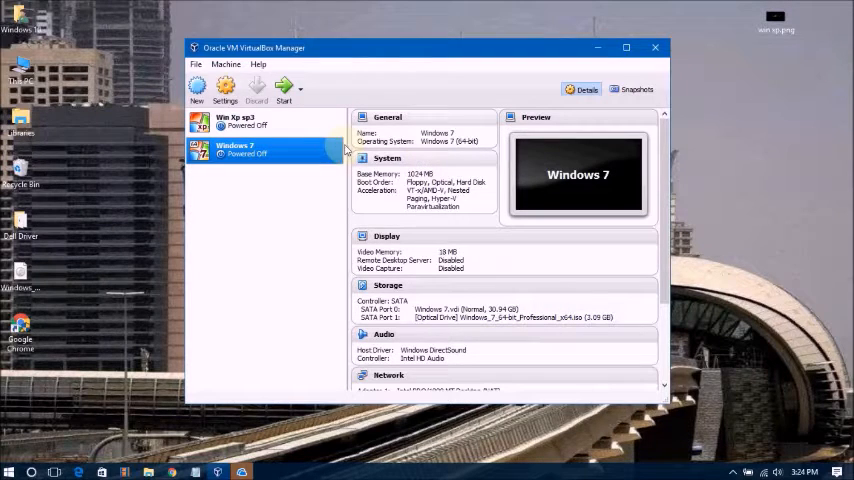
mouse_move(284, 90)
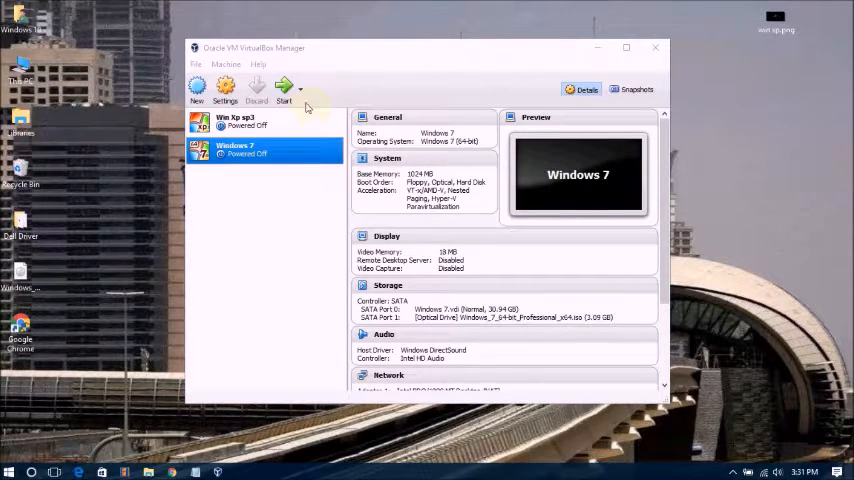
mouse_move(285, 90)
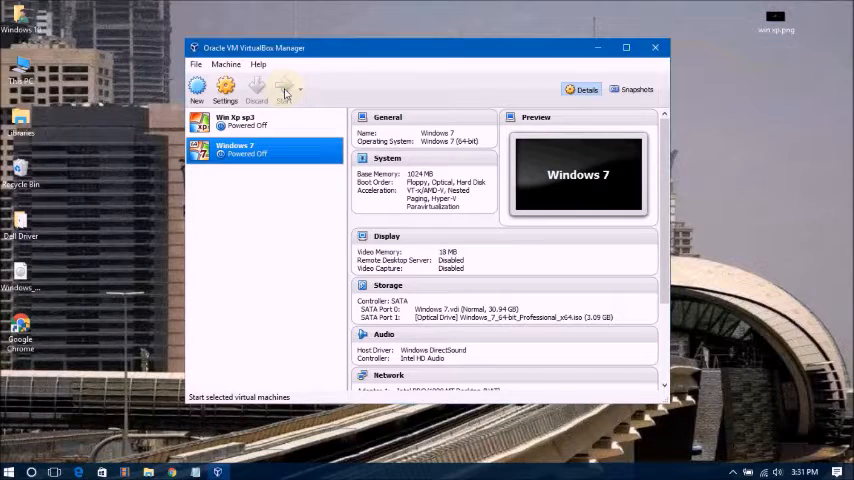
Step: Start the Windows 7 virtual machine from the toolbar
click(285, 88)
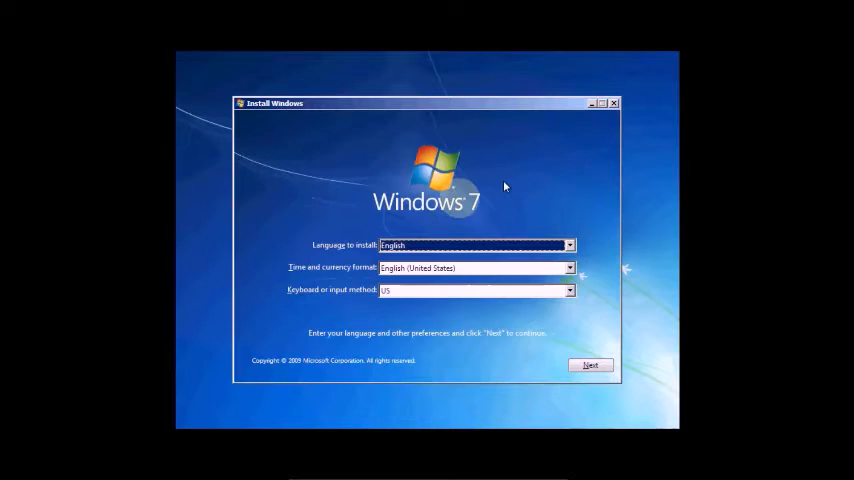
mouse_move(442, 257)
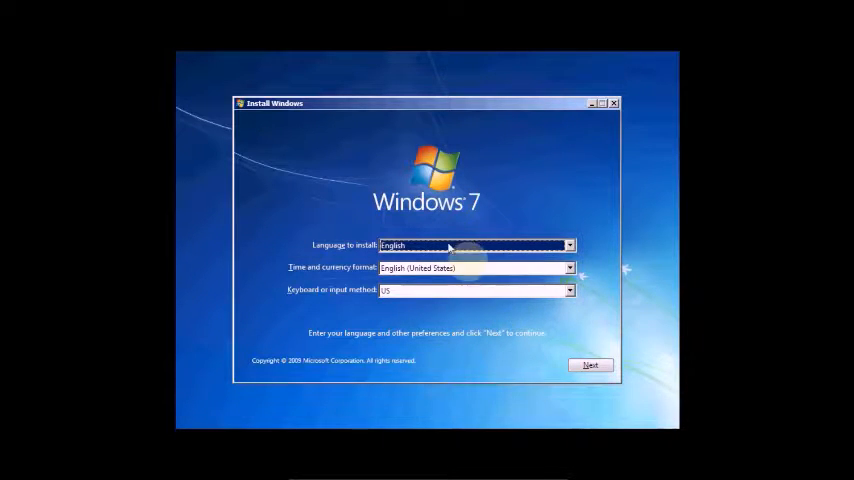
Step: Keep the English/US language defaults and choose Install now
click(591, 365)
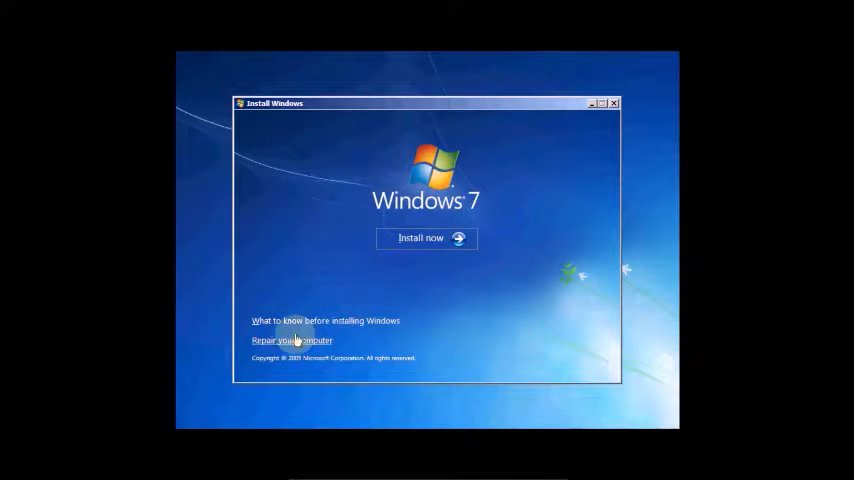
mouse_move(404, 331)
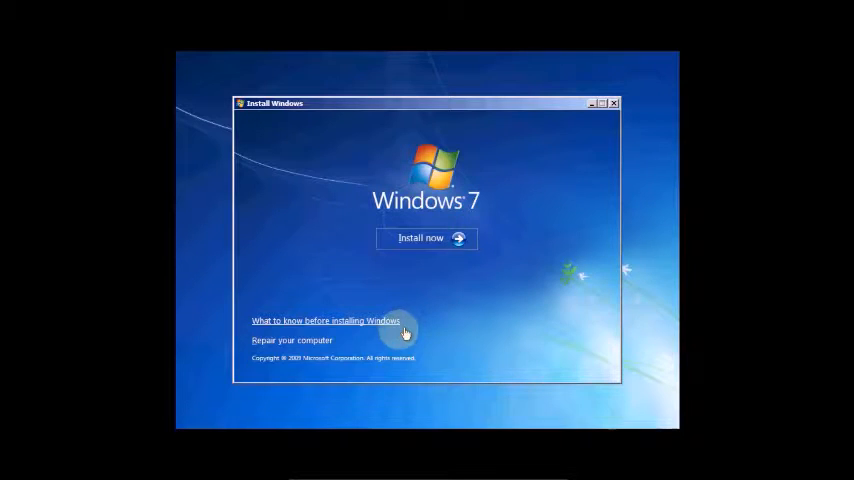
mouse_move(355, 352)
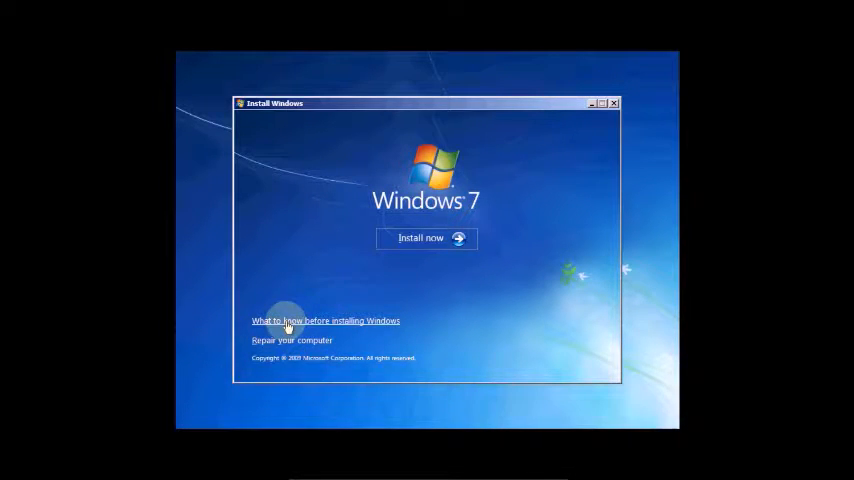
mouse_move(358, 327)
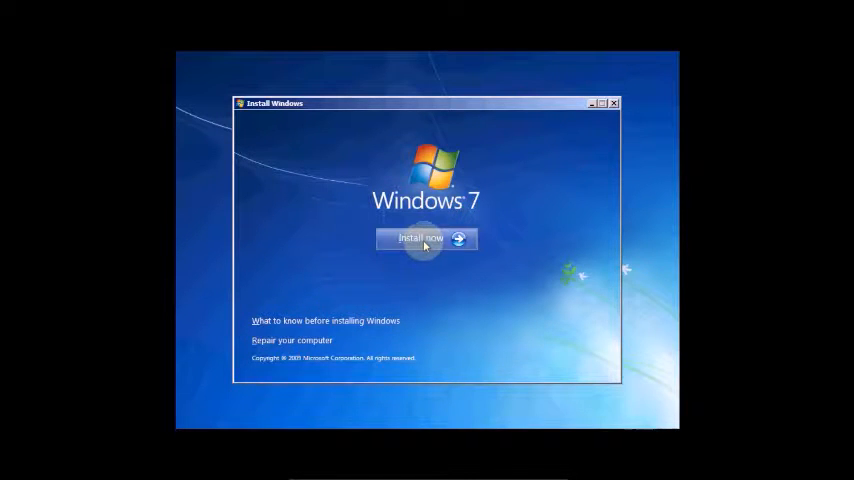
click(420, 238)
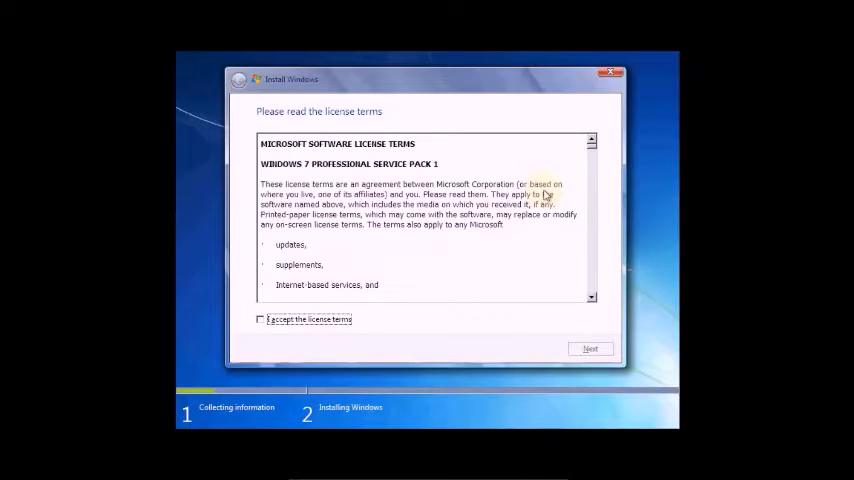
Step: Accept the Microsoft license terms and pick the Custom (advanced) installation
click(260, 319)
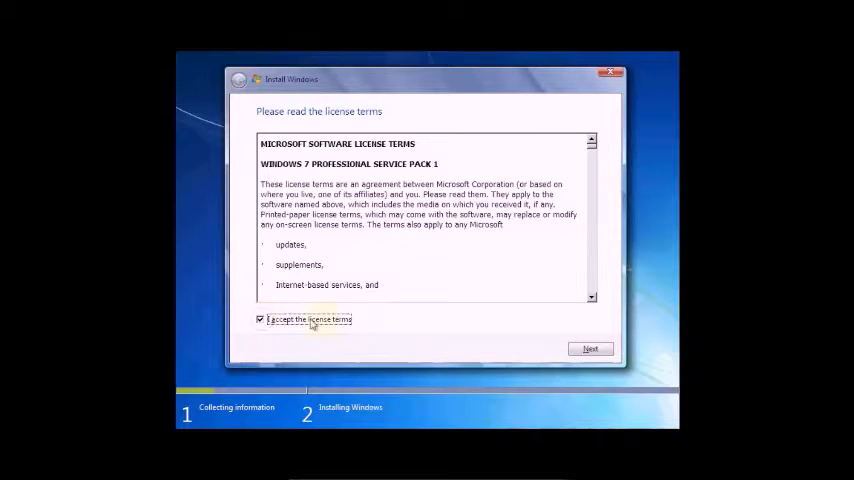
click(590, 348)
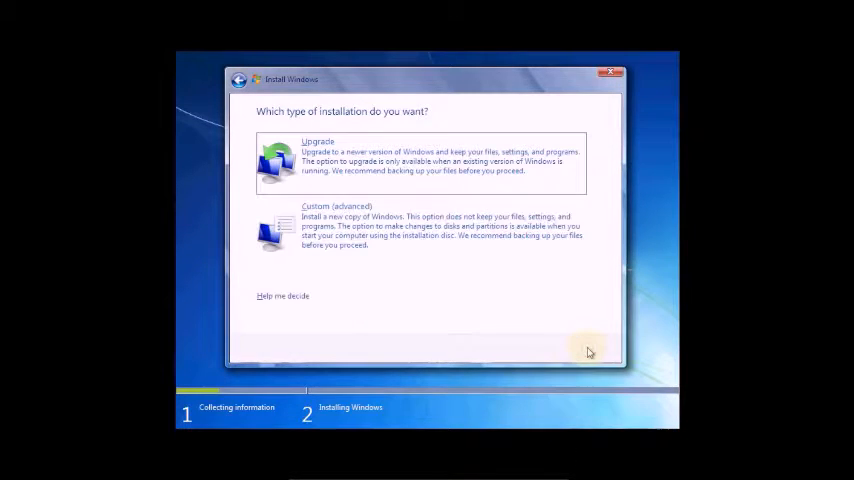
click(337, 225)
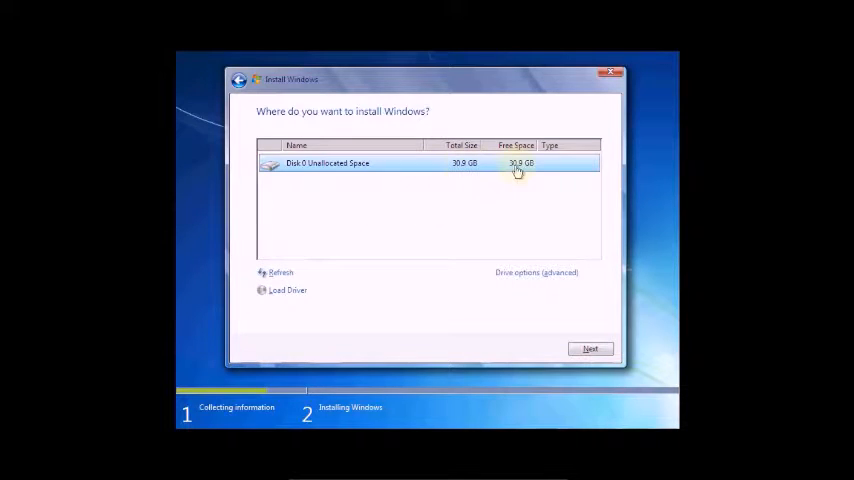
Step: Create a full-size partition, allow the System Reserved partition, and install to Disk 0 Partition 2
click(536, 272)
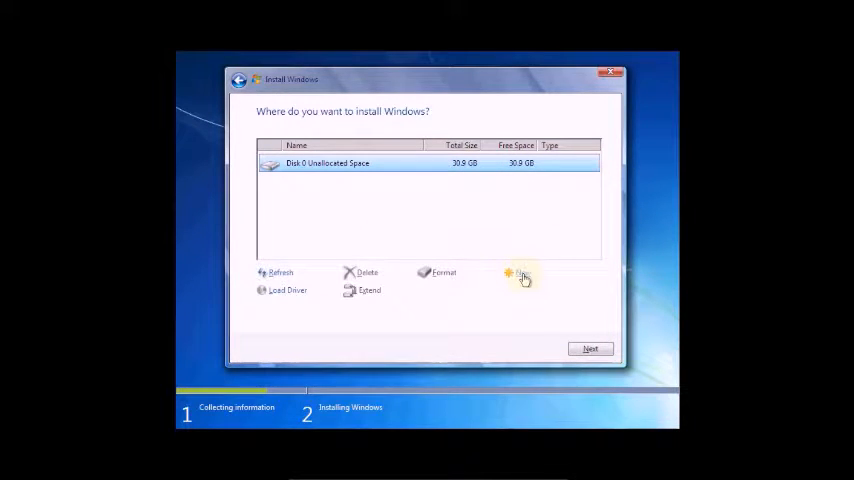
click(521, 272)
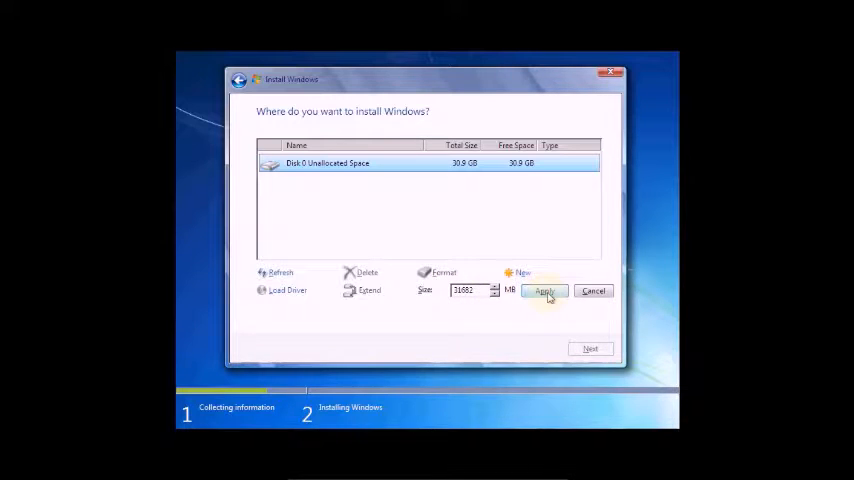
click(544, 290)
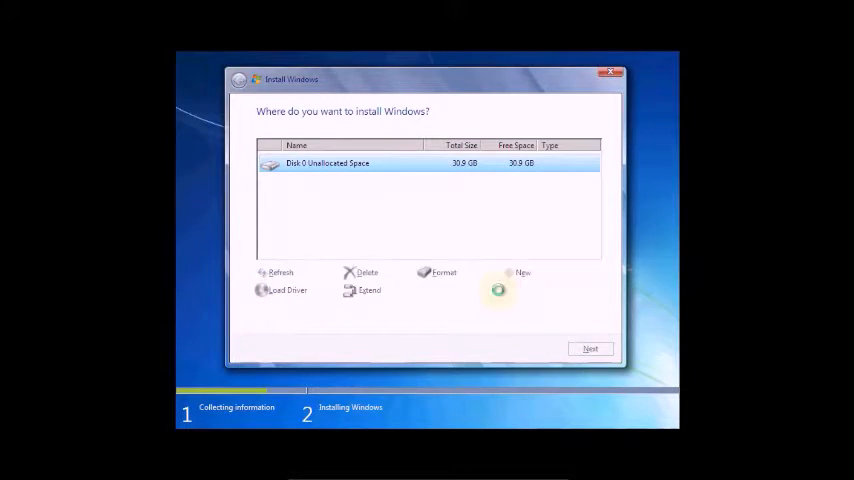
click(522, 272)
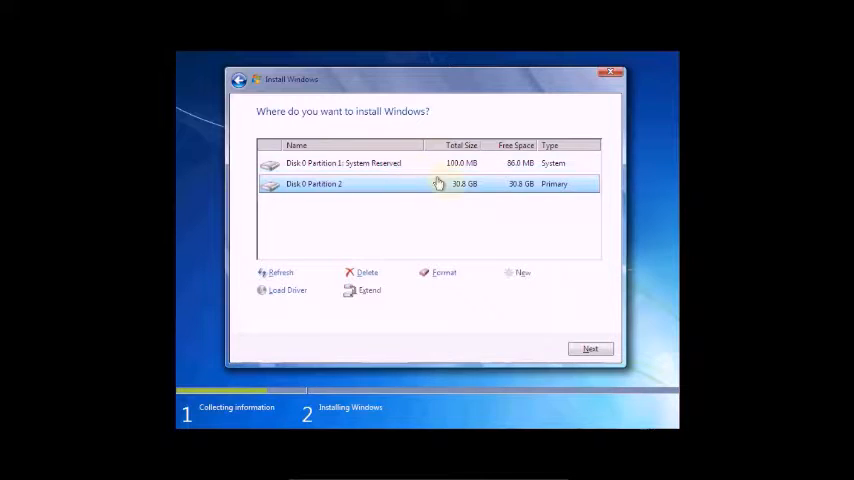
mouse_move(585, 298)
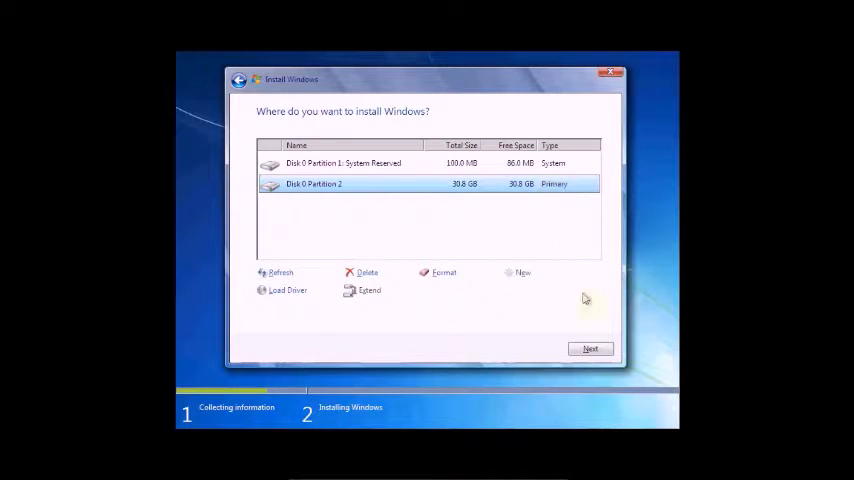
click(591, 348)
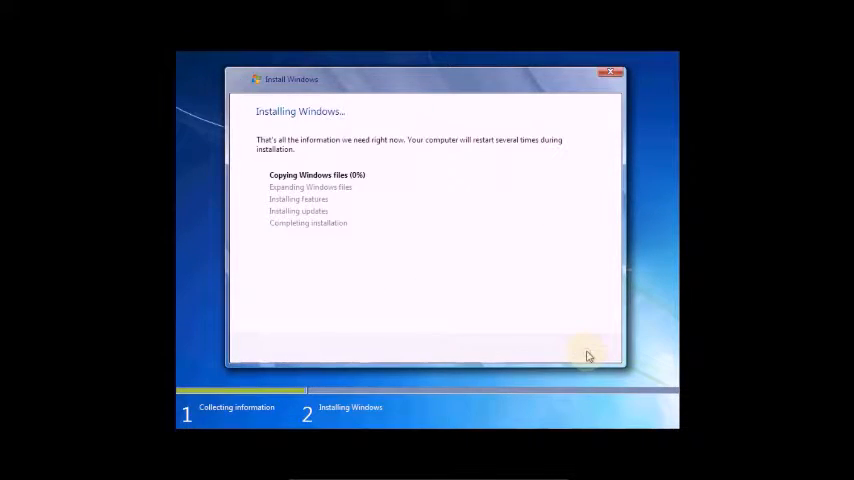
mouse_move(445, 208)
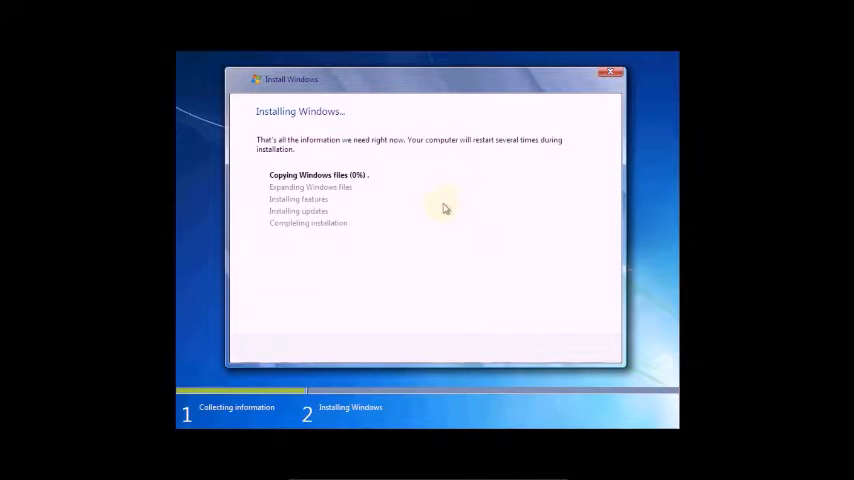
mouse_move(391, 201)
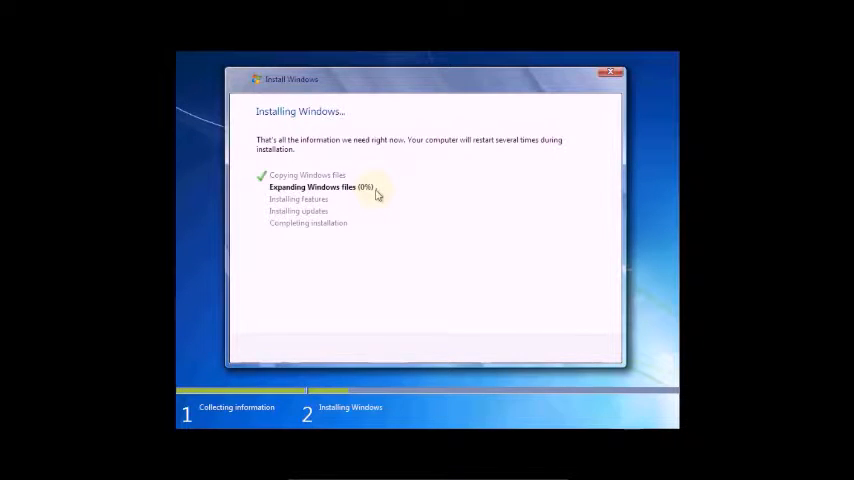
mouse_move(432, 213)
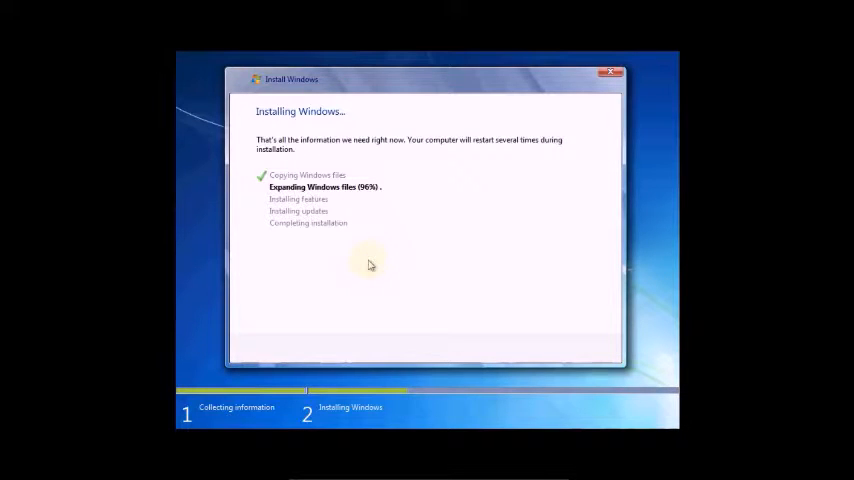
mouse_move(432, 181)
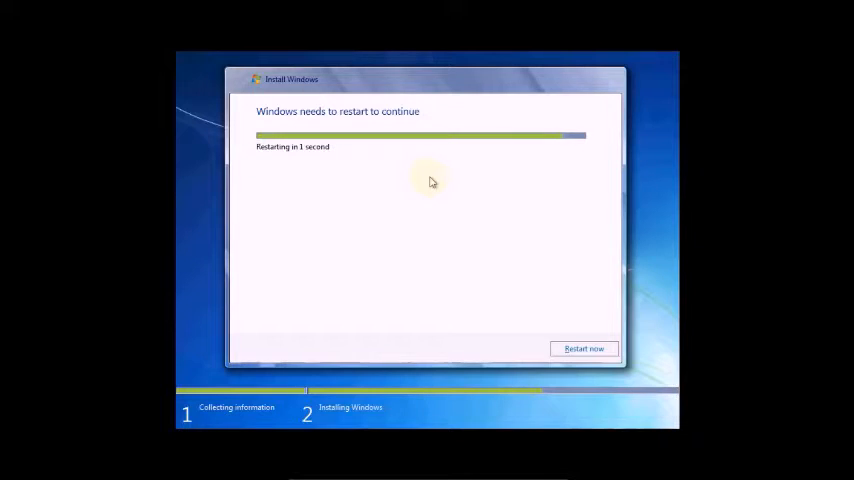
Step: Restart the Windows 7 guest now so setup reaches the user name screen
click(584, 348)
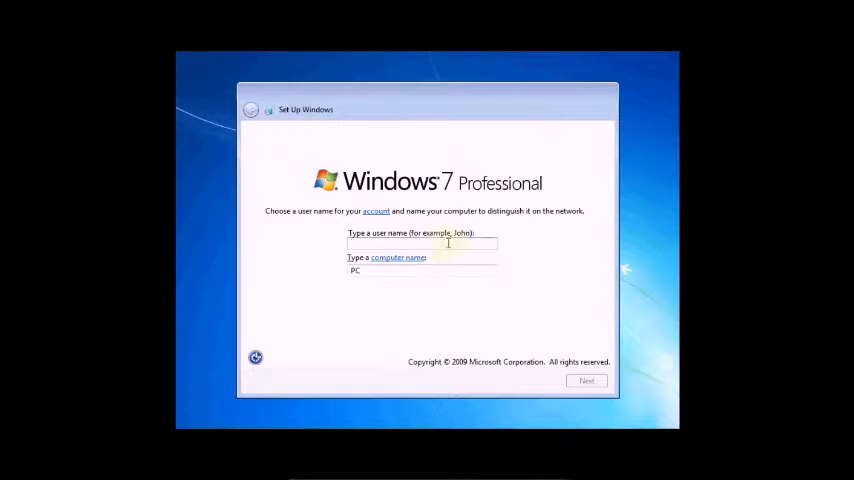
Step: Enter 'Windows 7' as user name with computer name Windows7-PC, skipping the product key
text(Windows 7)
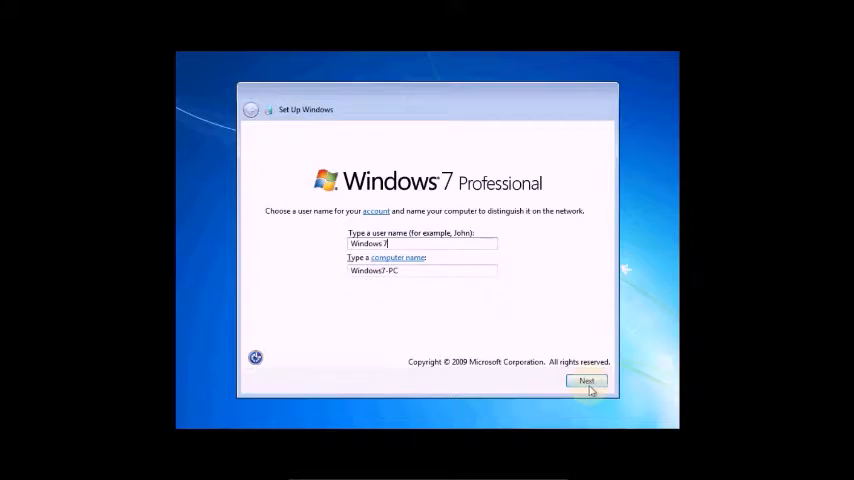
click(586, 381)
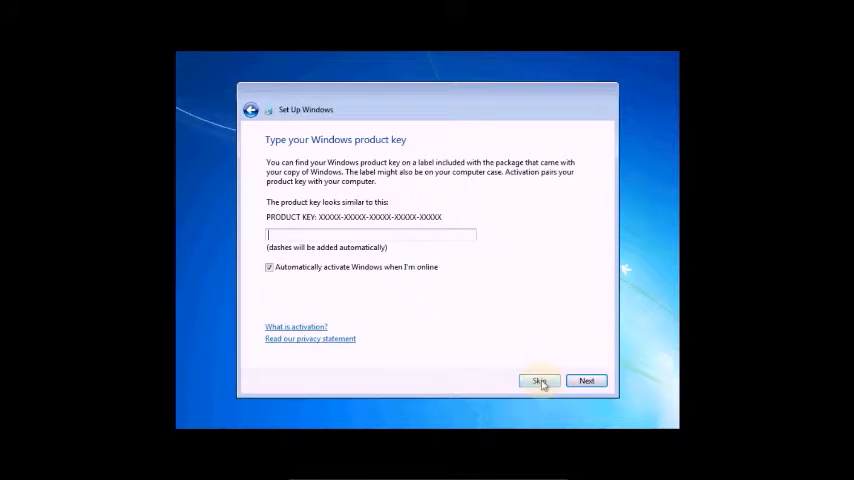
mouse_move(415, 280)
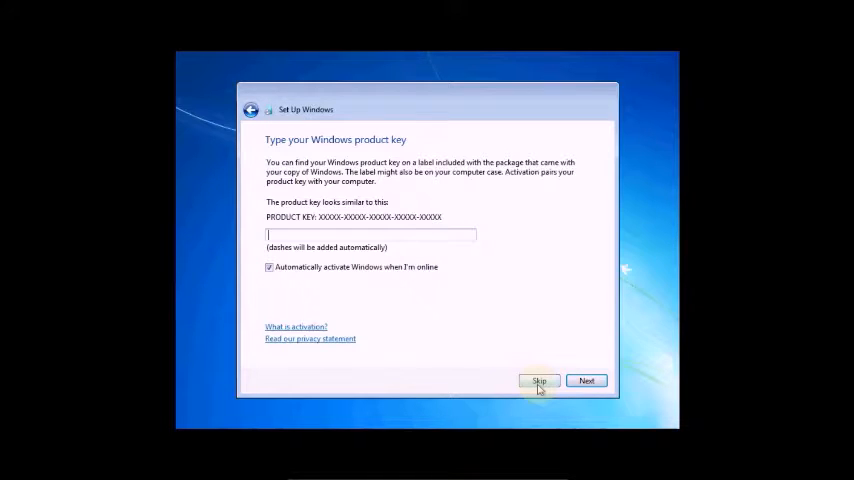
click(539, 381)
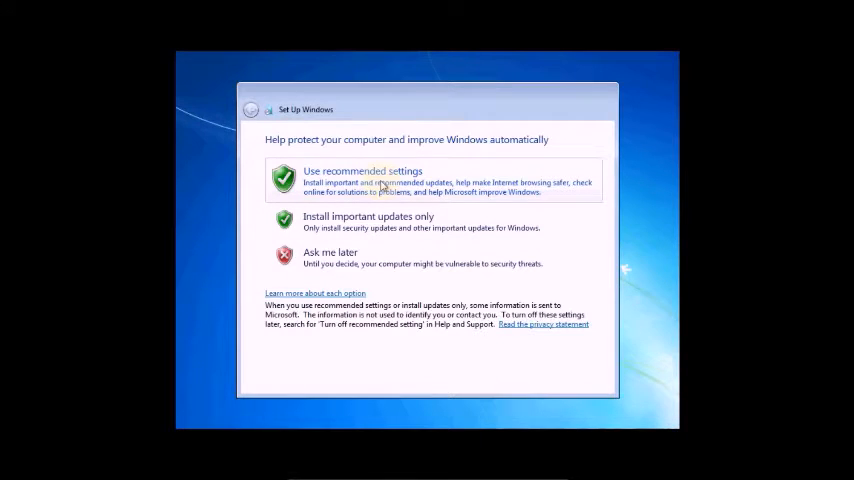
Step: Choose recommended update settings and accept the Chennai time zone and date
click(362, 176)
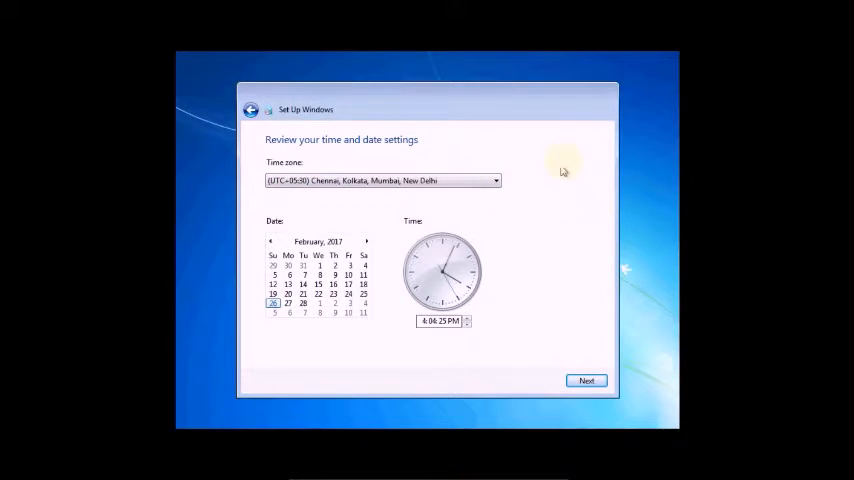
mouse_move(567, 351)
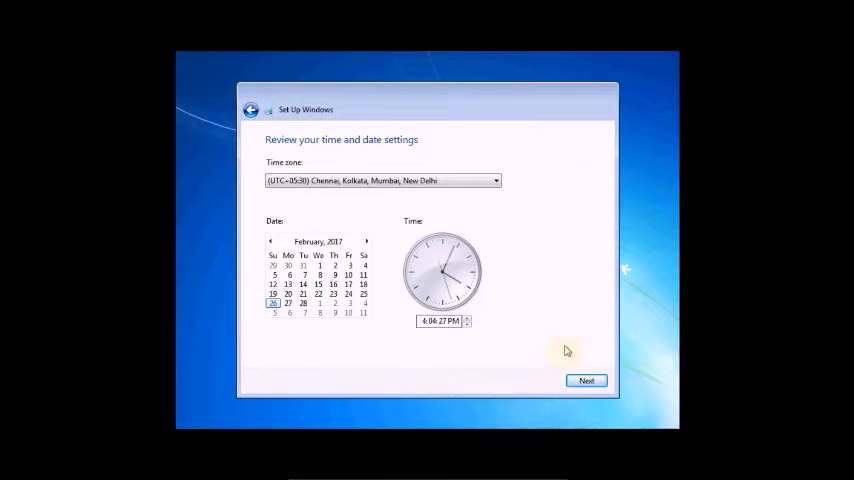
click(586, 380)
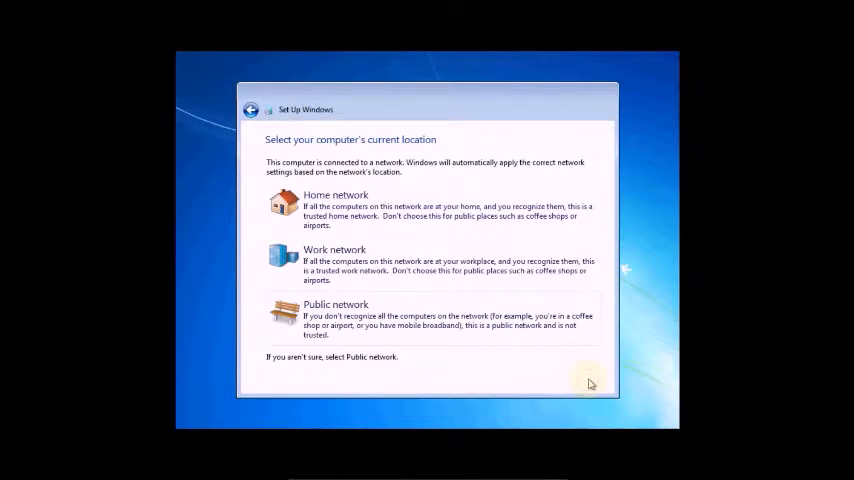
mouse_move(367, 330)
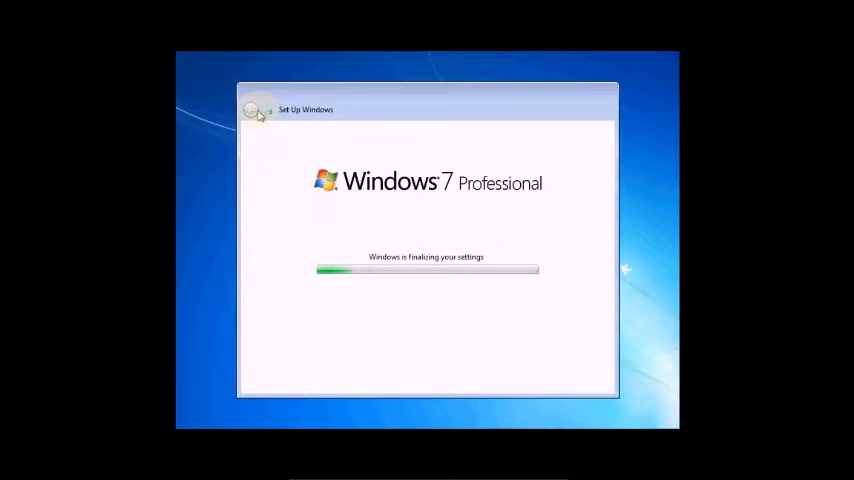
mouse_move(487, 246)
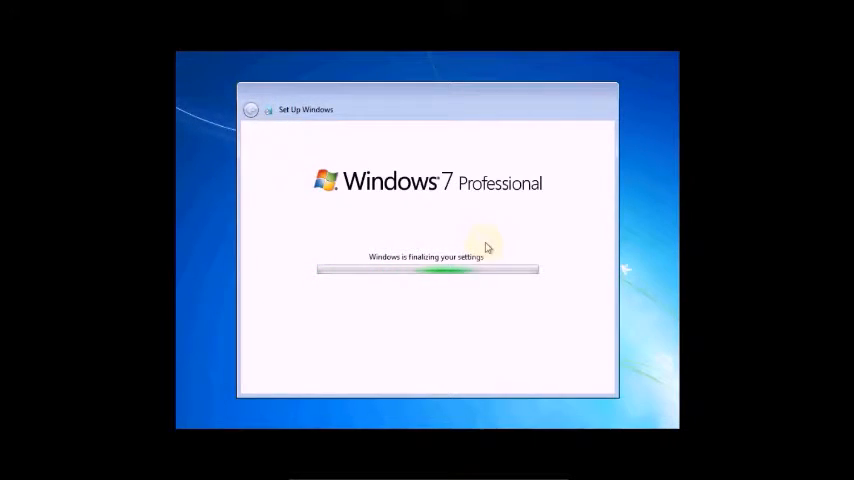
mouse_move(517, 197)
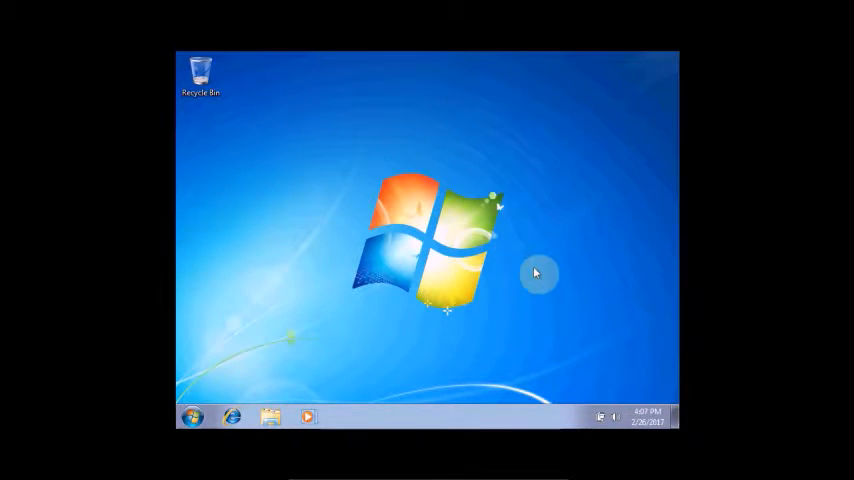
mouse_move(465, 125)
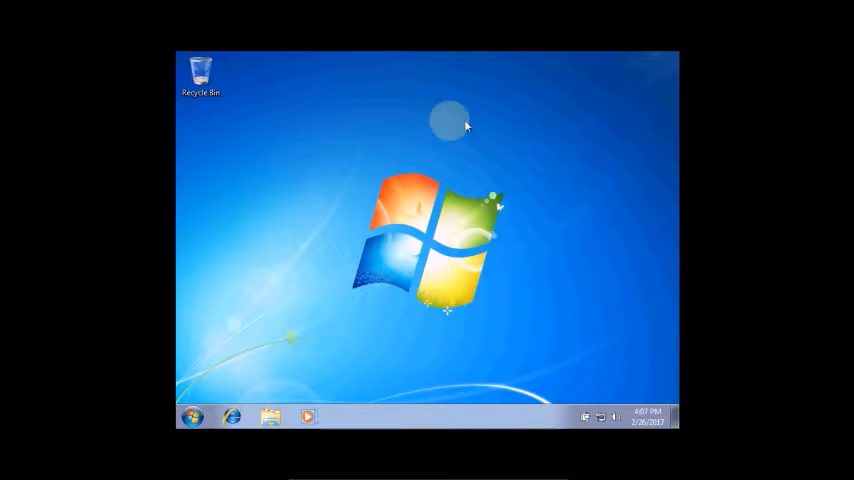
mouse_move(225, 372)
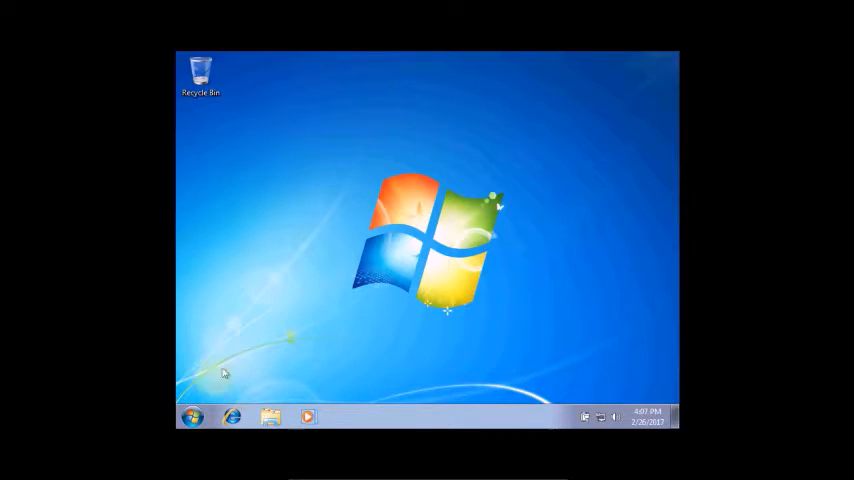
Step: Look through the Windows 7 Start menu, then launch Internet Explorer from the taskbar
click(190, 417)
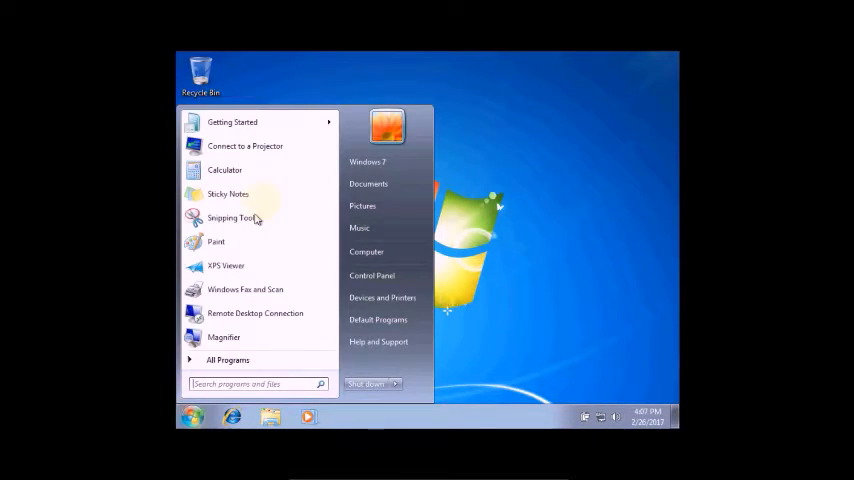
mouse_move(240, 360)
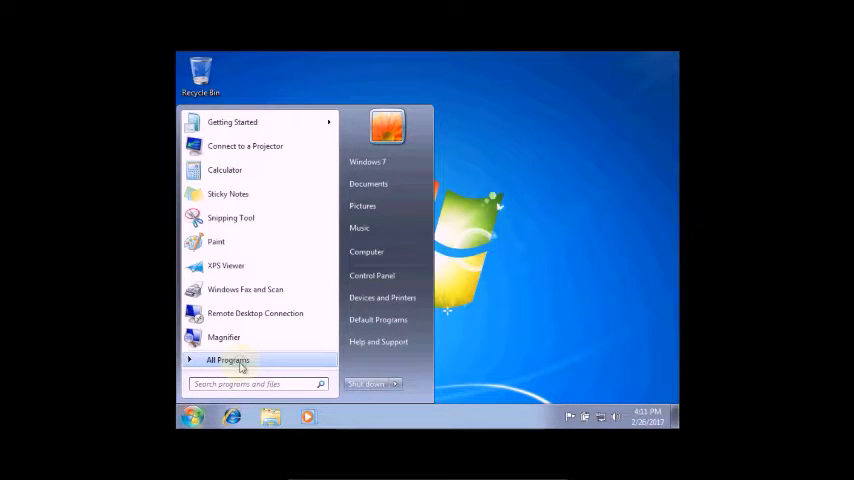
mouse_move(250, 170)
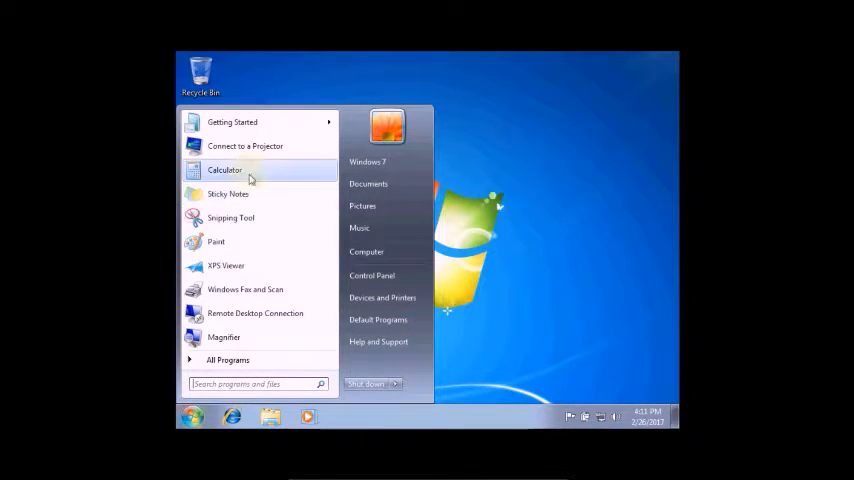
mouse_move(372, 384)
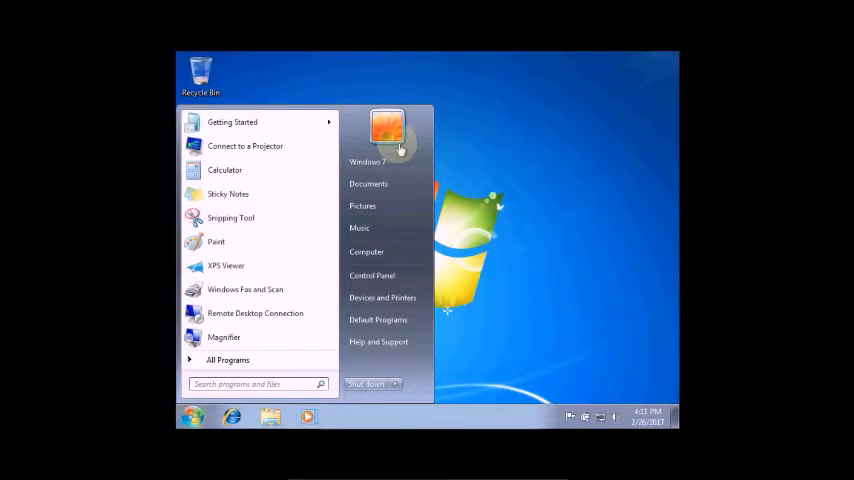
mouse_move(600, 420)
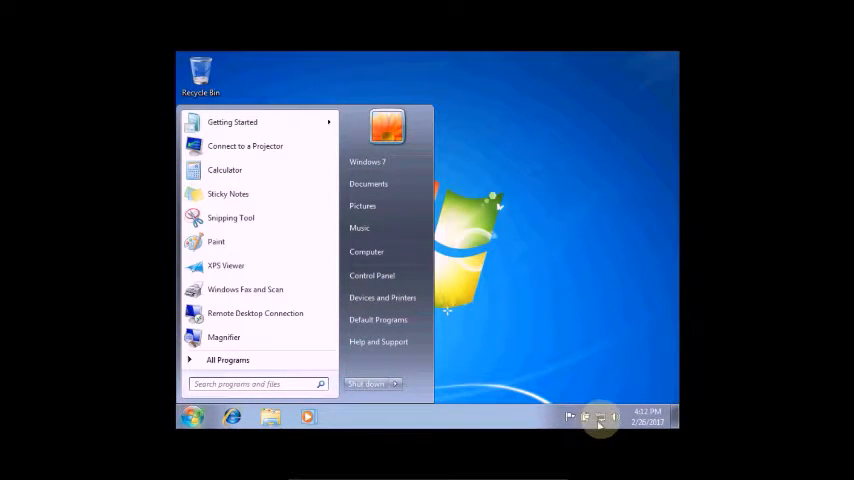
click(600, 417)
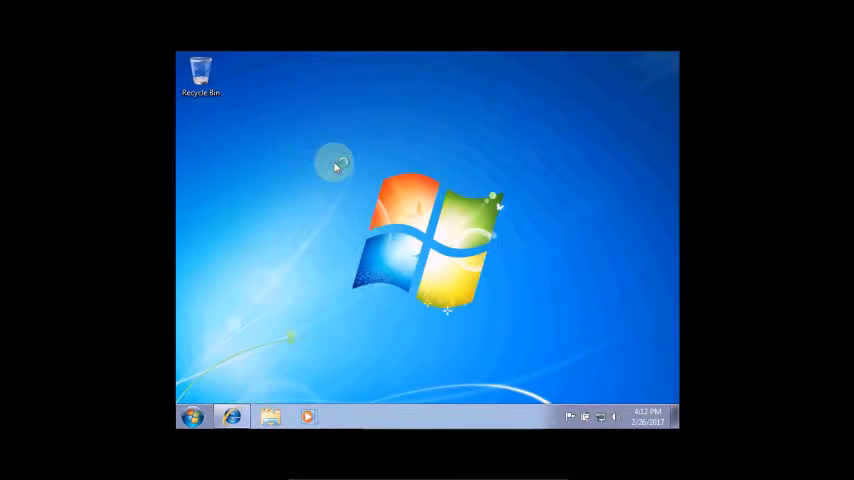
mouse_move(340, 150)
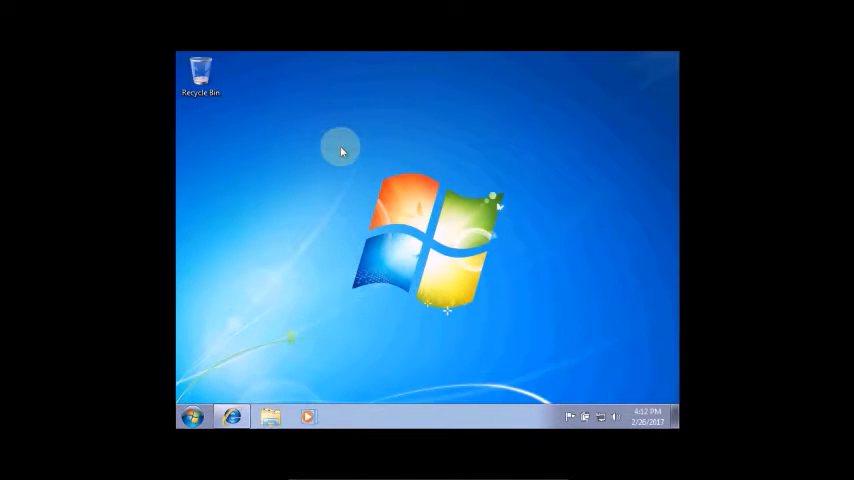
mouse_move(562, 166)
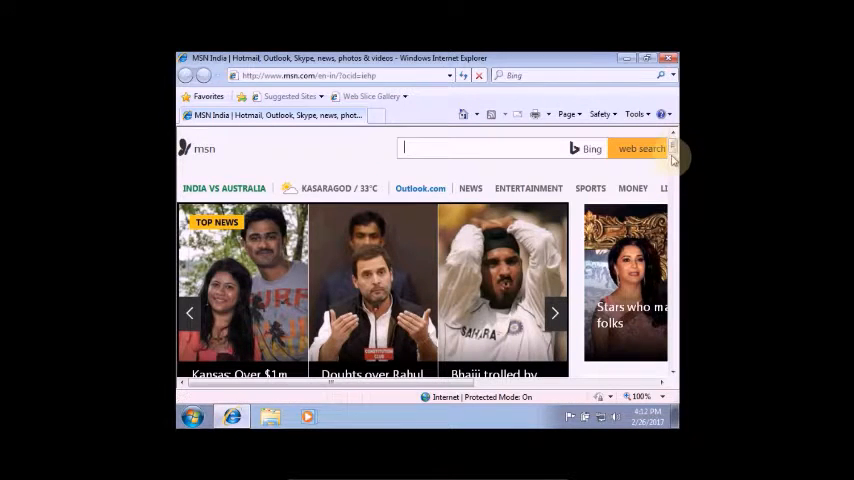
scroll(down, 3)
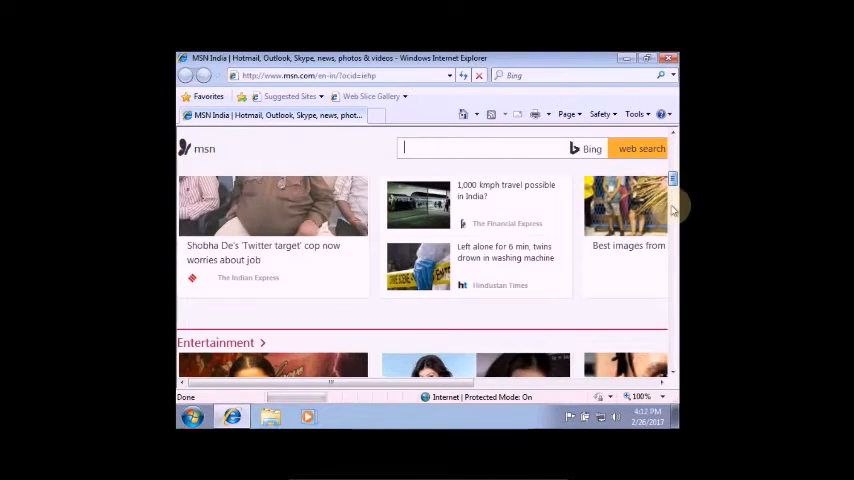
scroll(down, 3)
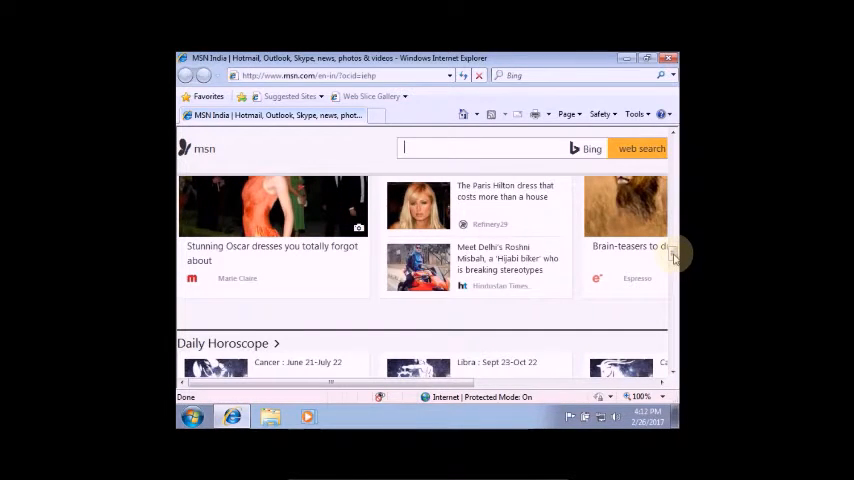
scroll(down, 3)
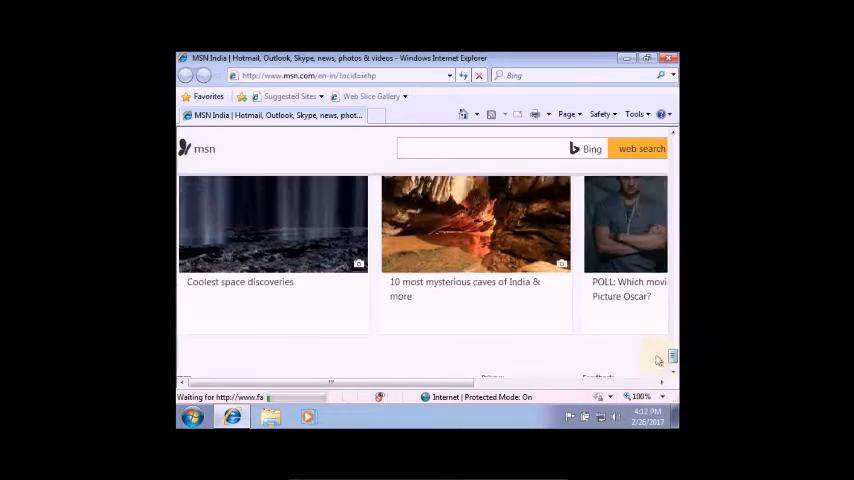
scroll(down, 3)
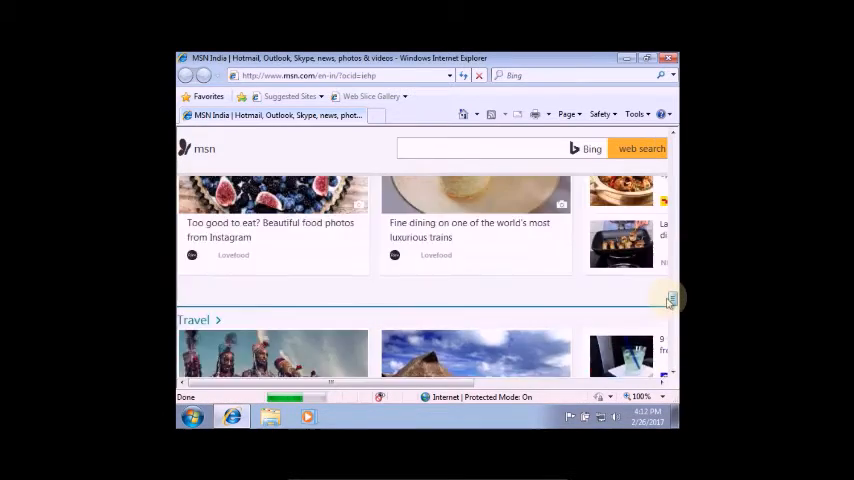
scroll(down, 3)
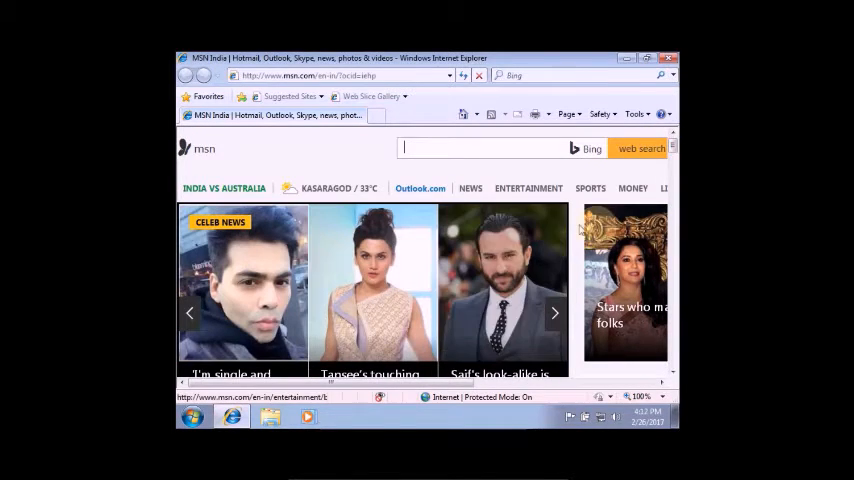
mouse_move(337, 188)
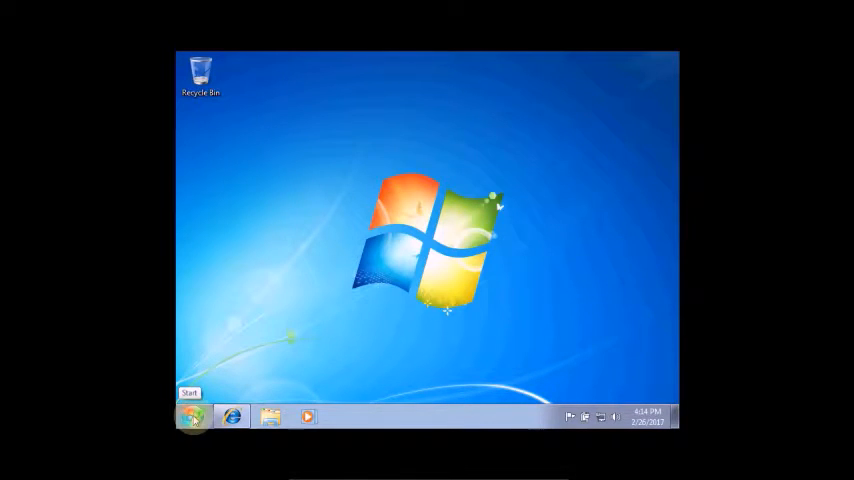
Step: Open Computer from Start, browse the files on CD Drive (D:), then return to Computer
click(190, 416)
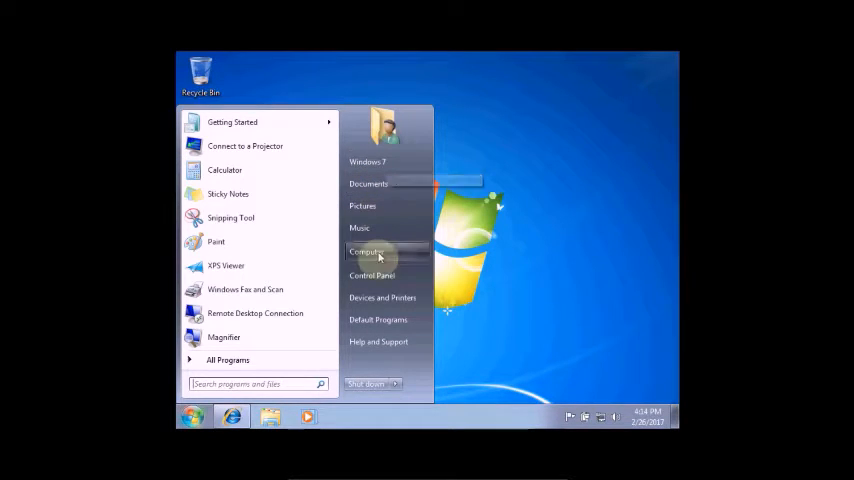
click(367, 251)
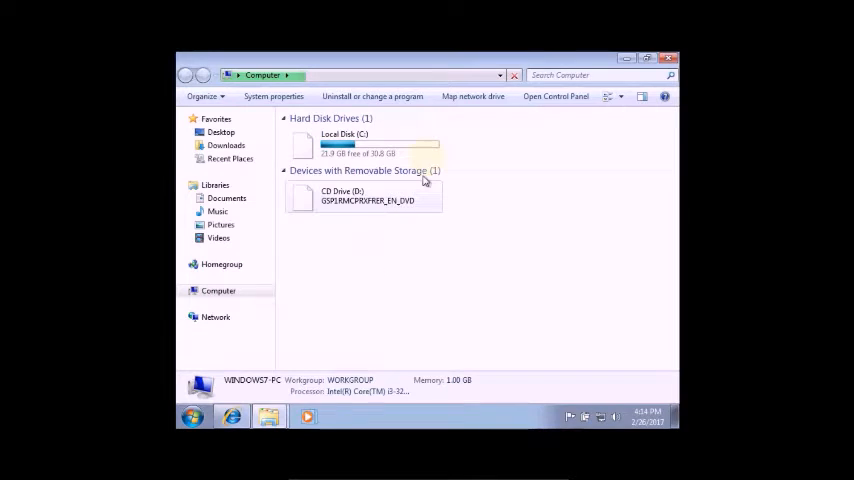
click(365, 195)
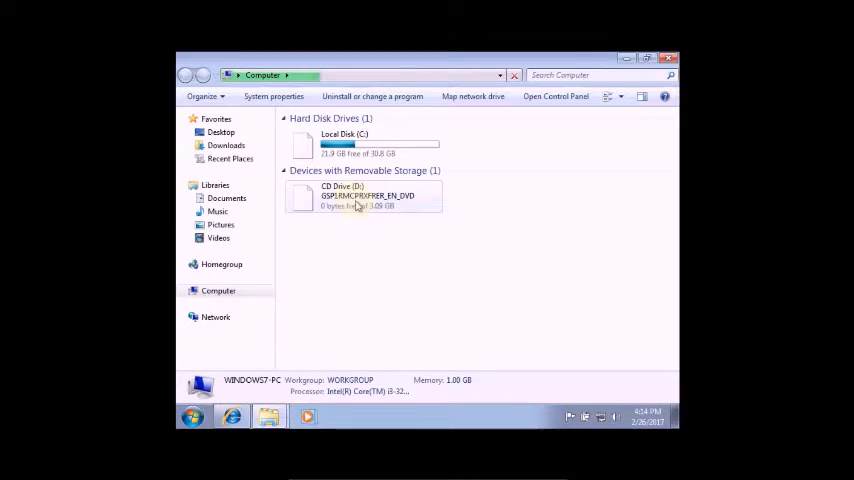
click(365, 196)
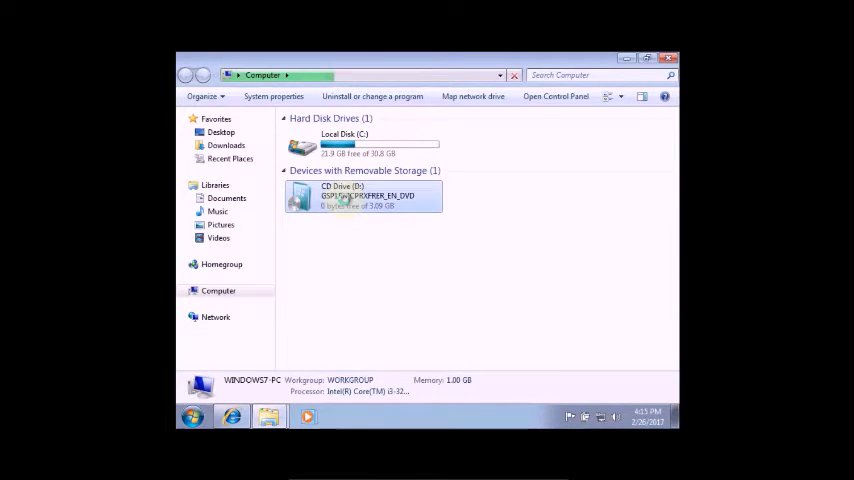
click(363, 195)
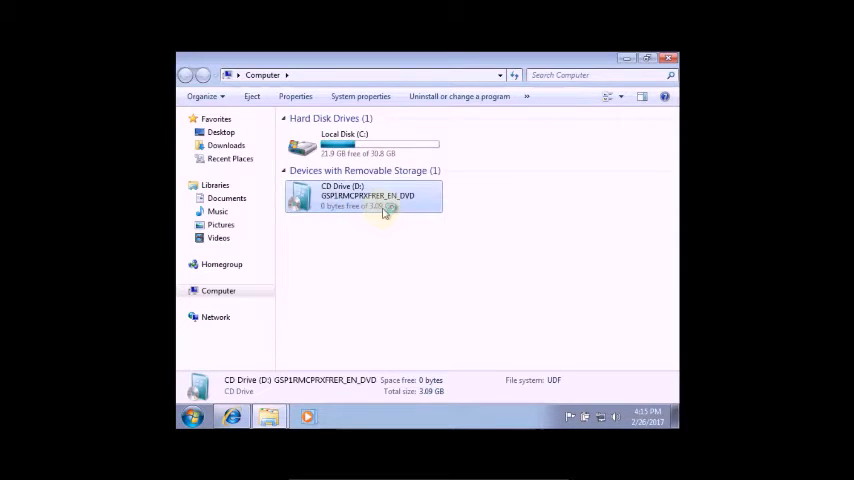
double_click(365, 195)
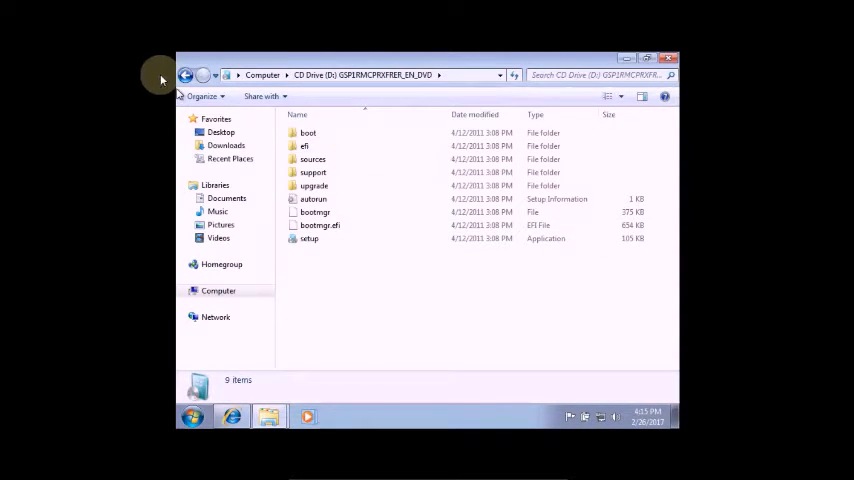
click(185, 75)
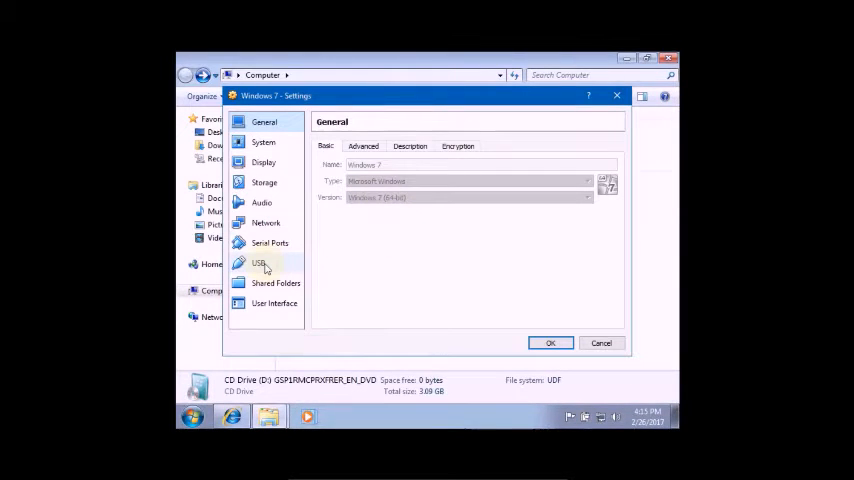
click(259, 263)
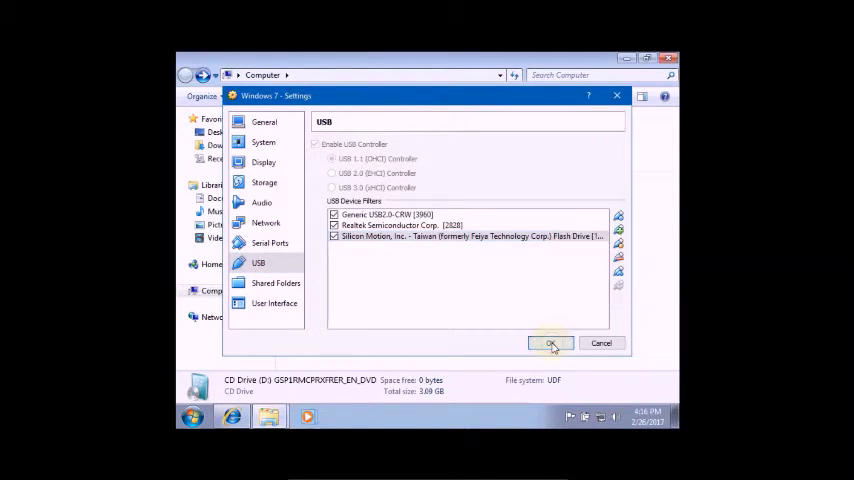
click(551, 343)
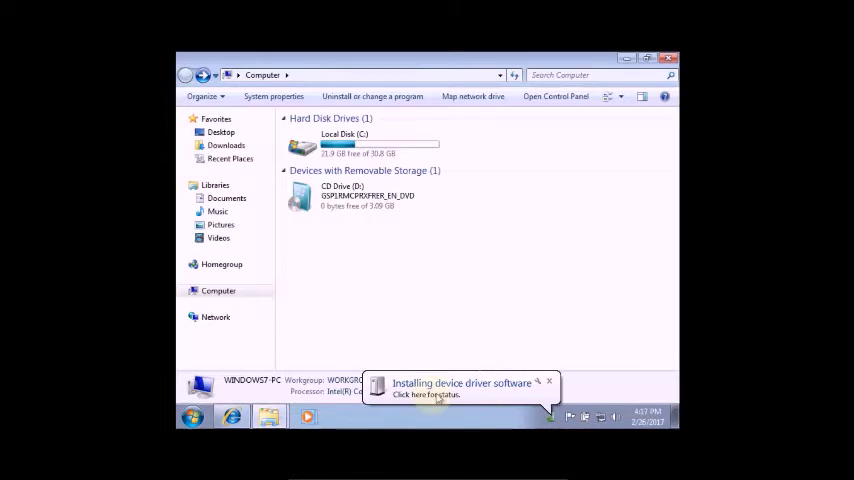
mouse_move(550, 418)
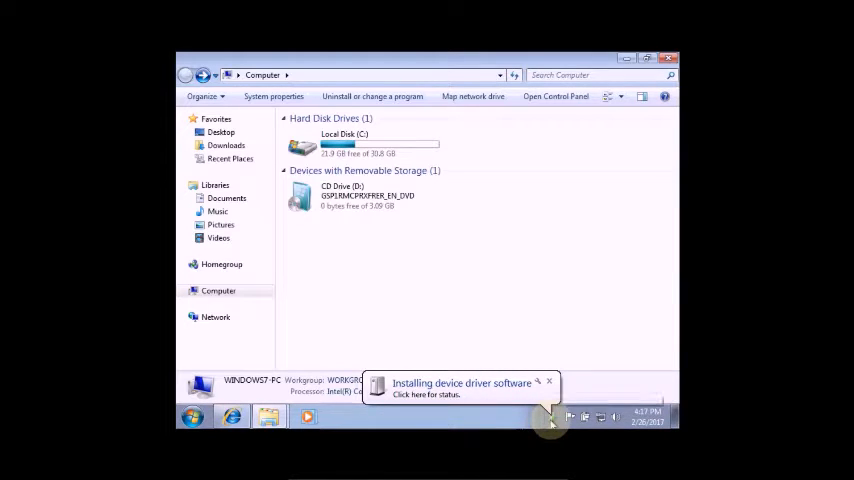
mouse_move(456, 253)
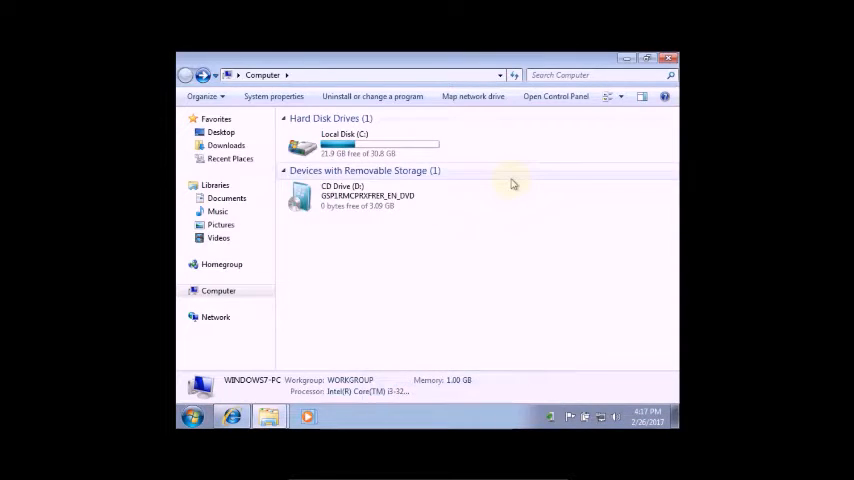
mouse_move(529, 250)
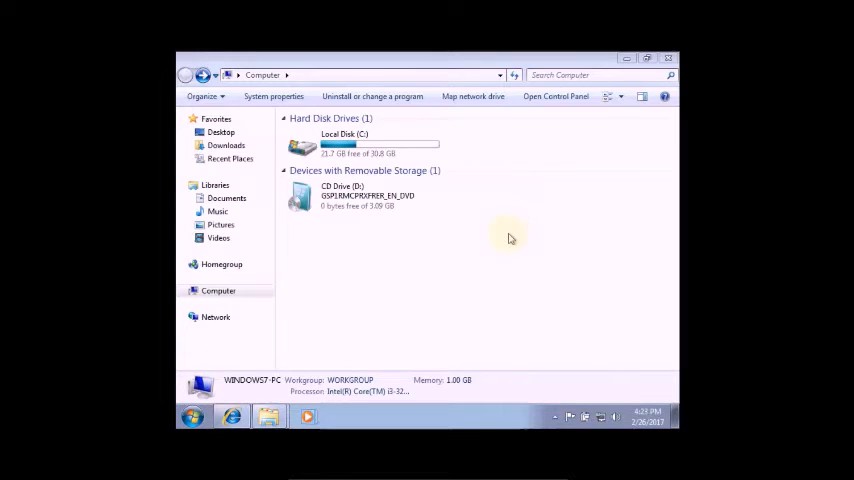
mouse_move(507, 237)
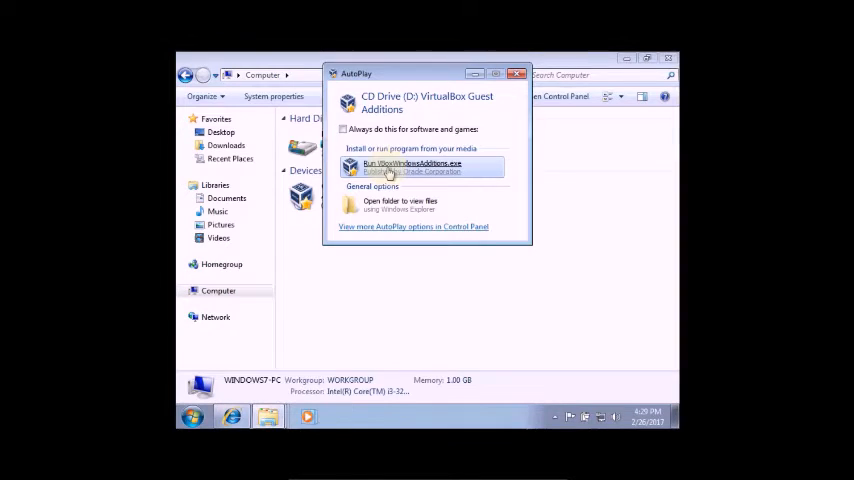
Step: Run VBoxWindowsAdditions.exe from the Guest Additions AutoPlay dialog
click(518, 73)
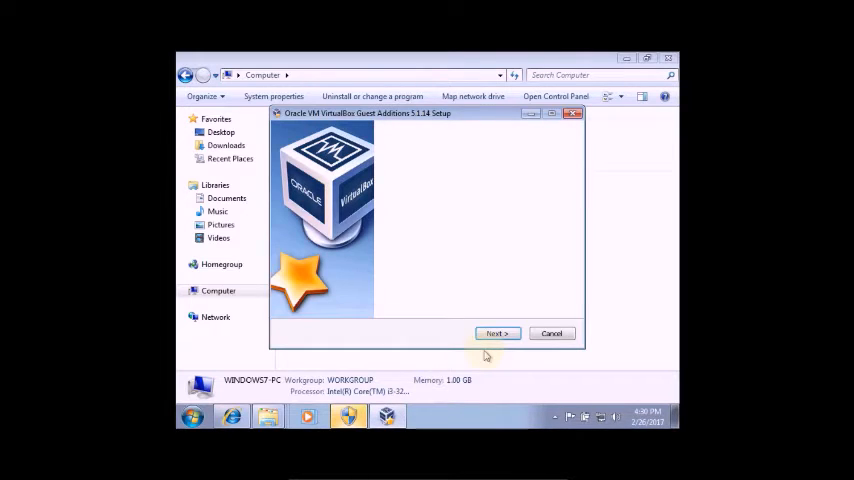
Step: Install Guest Additions with the default folder and components, then finish with Reboot now
click(497, 333)
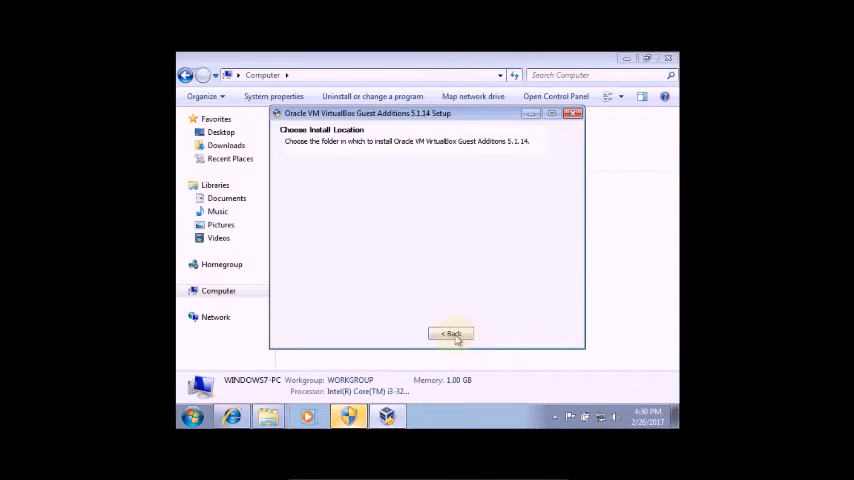
mouse_move(480, 280)
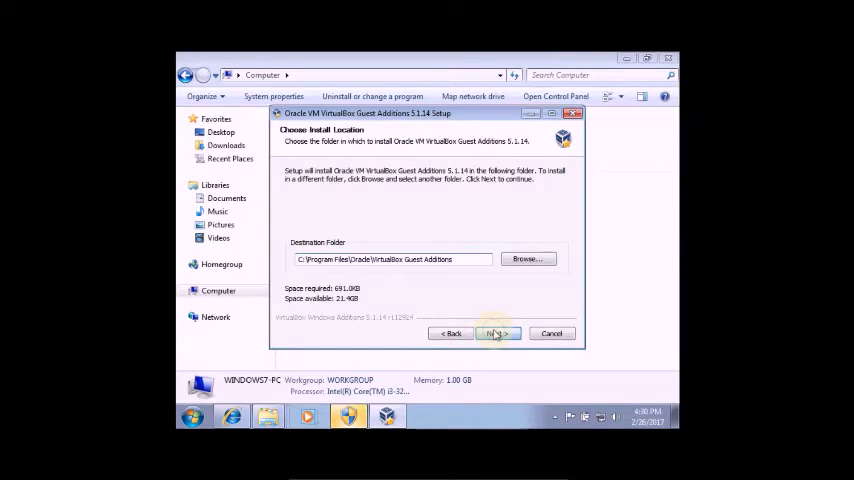
click(498, 333)
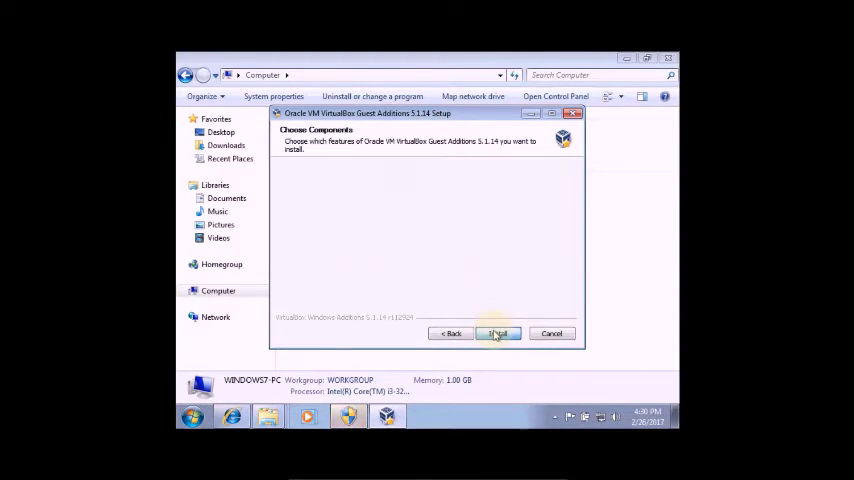
click(497, 333)
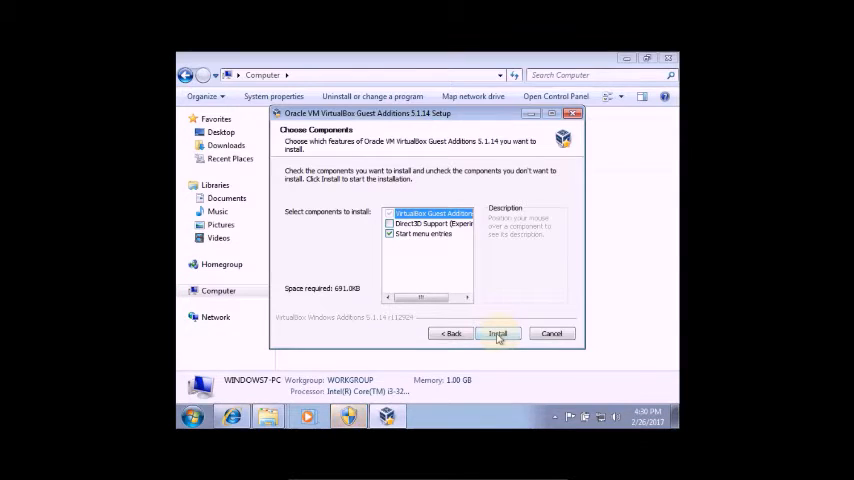
click(497, 333)
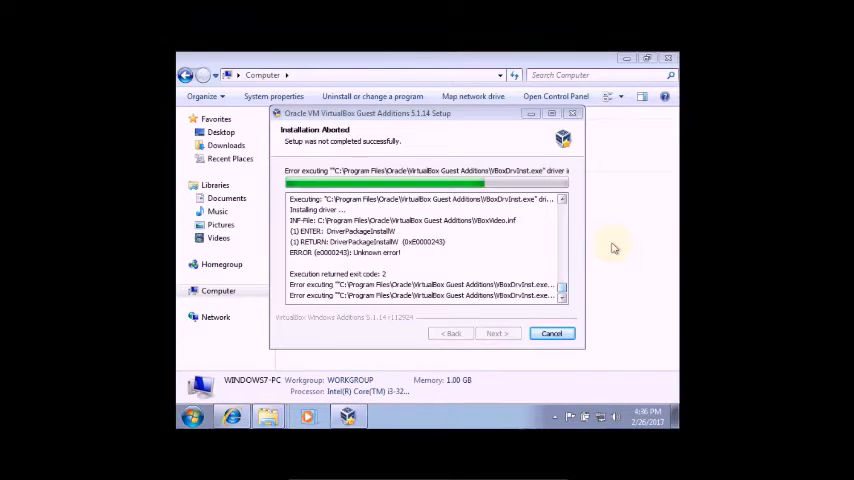
click(498, 333)
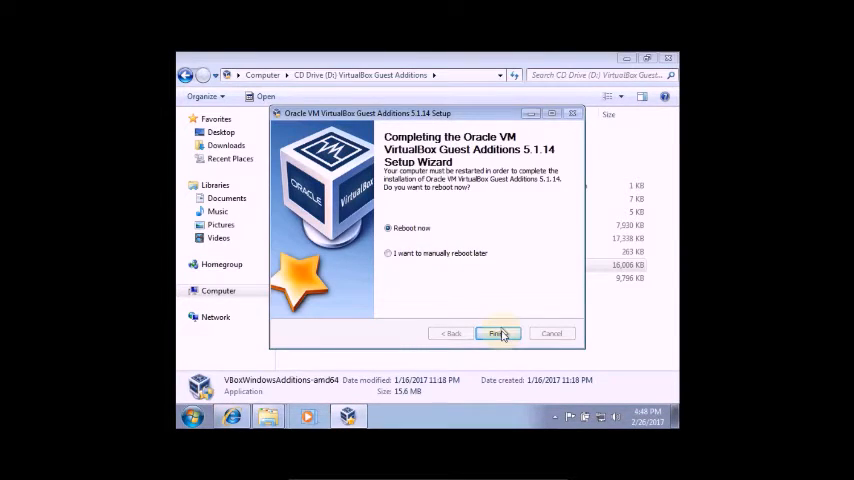
mouse_move(472, 307)
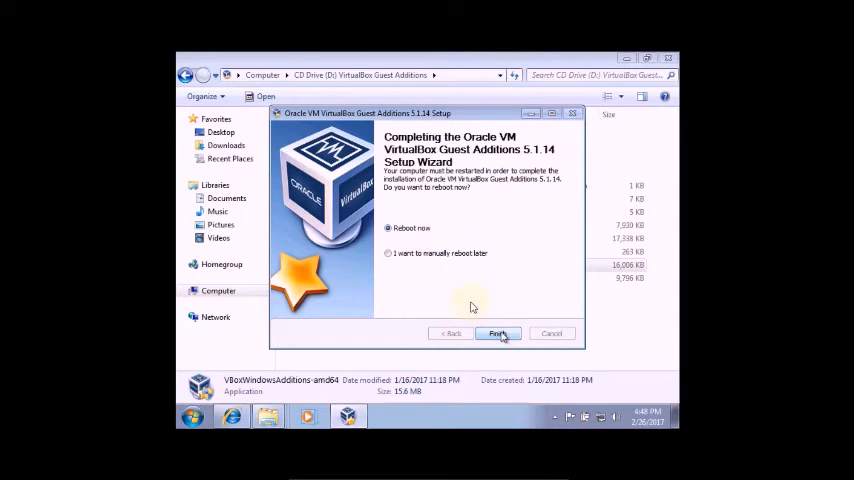
click(498, 333)
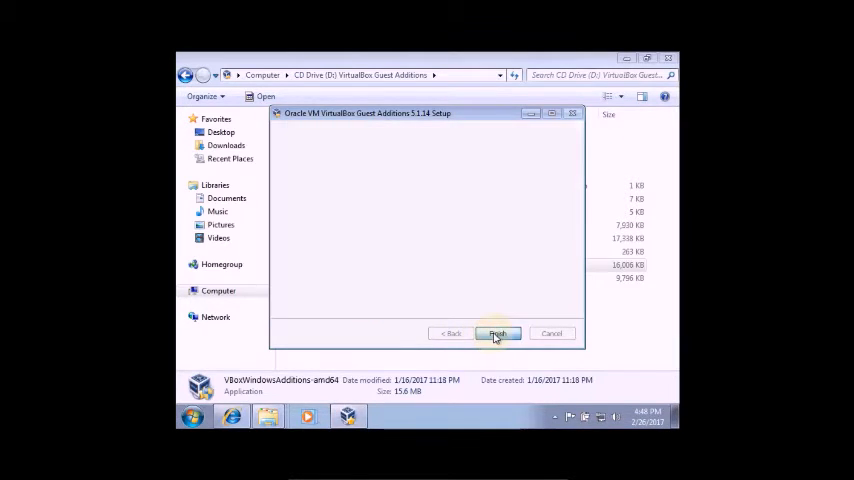
click(498, 333)
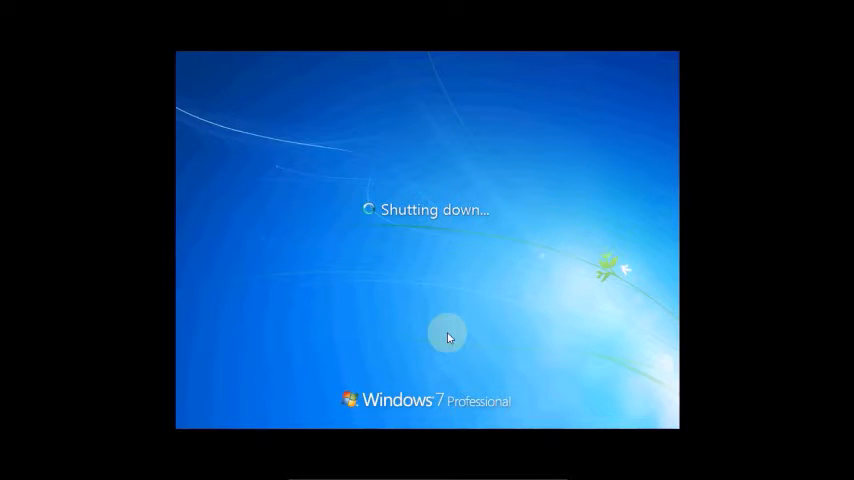
mouse_move(652, 190)
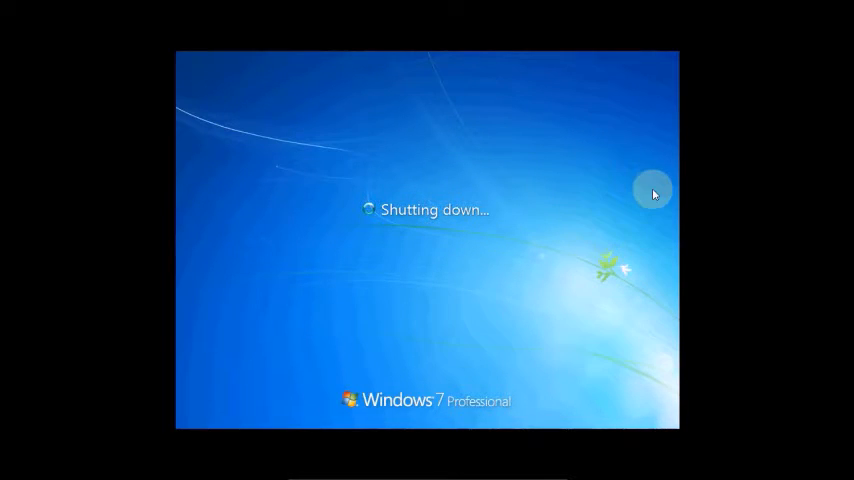
mouse_move(659, 193)
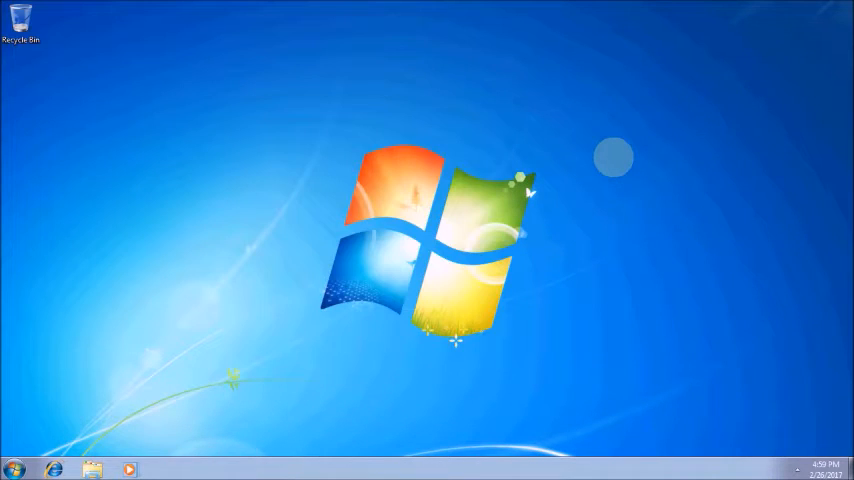
mouse_move(528, 183)
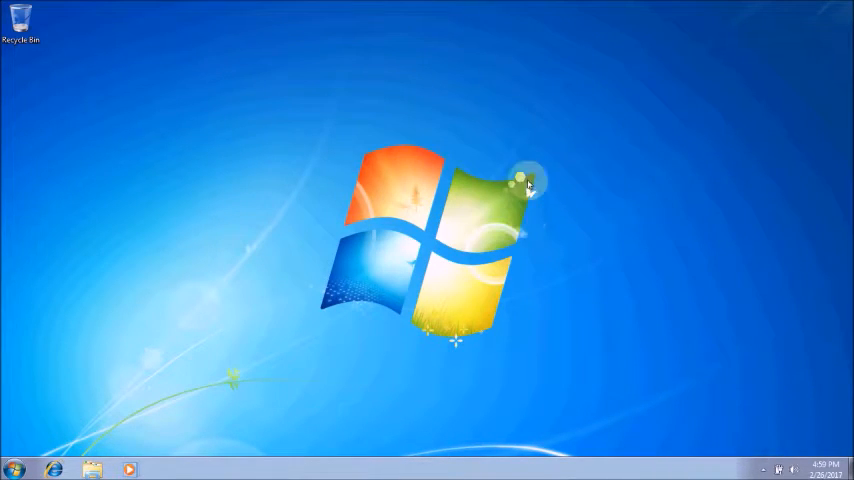
mouse_move(595, 315)
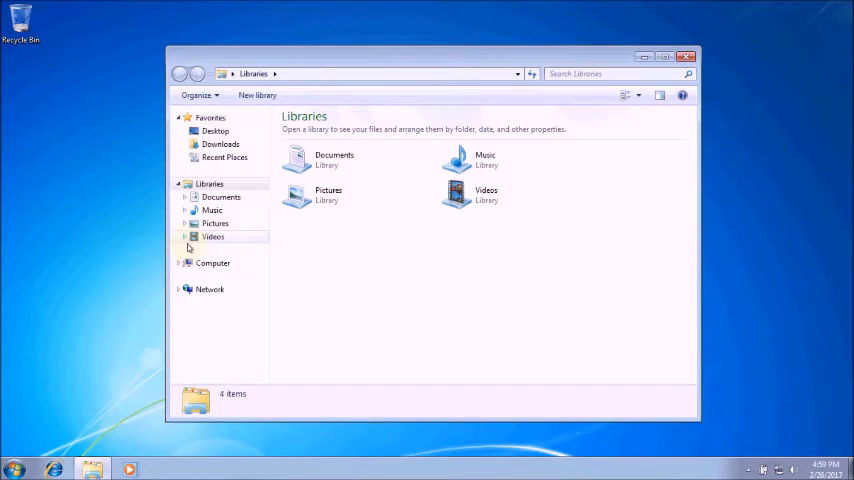
click(212, 263)
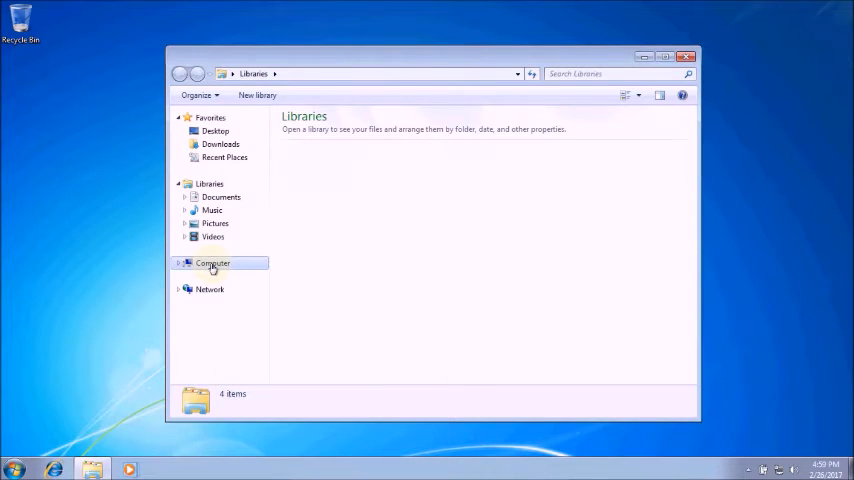
click(212, 262)
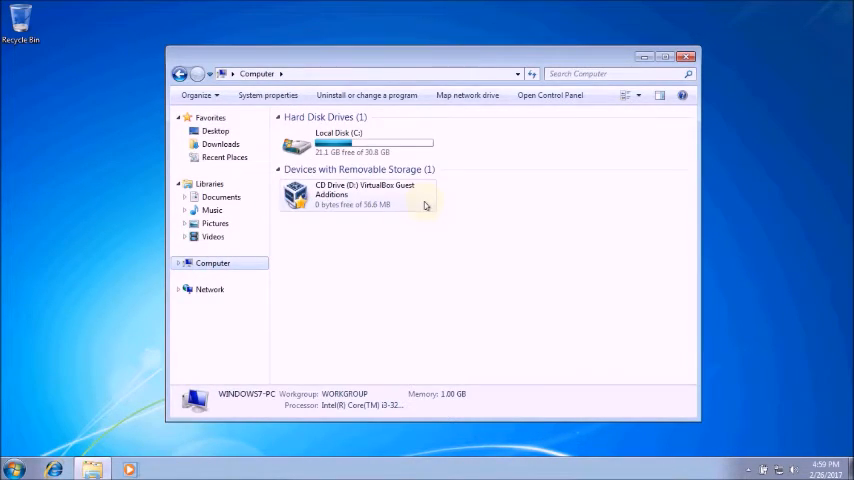
click(689, 56)
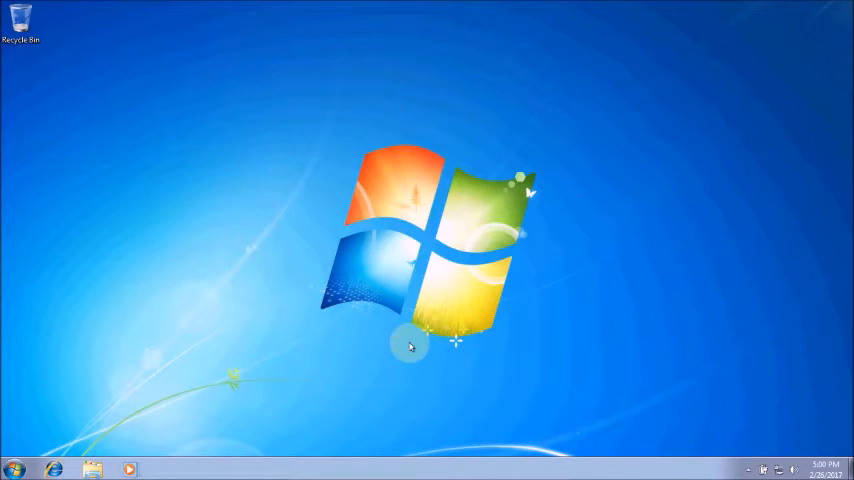
right_click(410, 346)
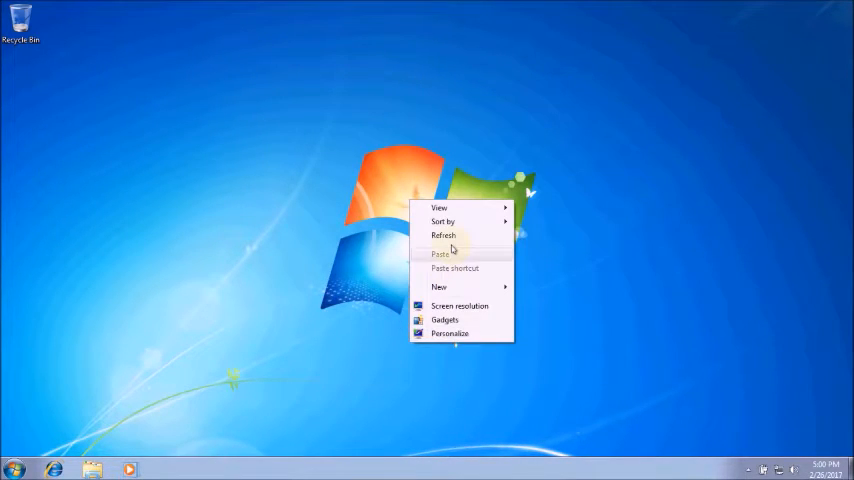
click(722, 266)
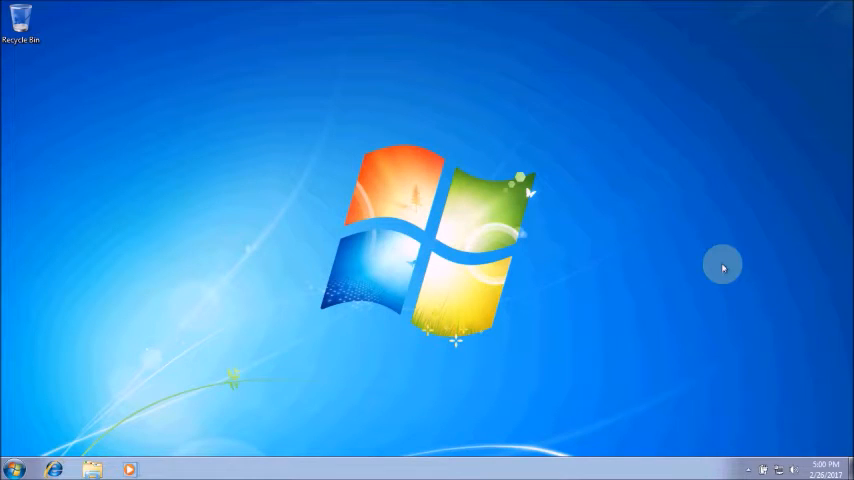
click(12, 468)
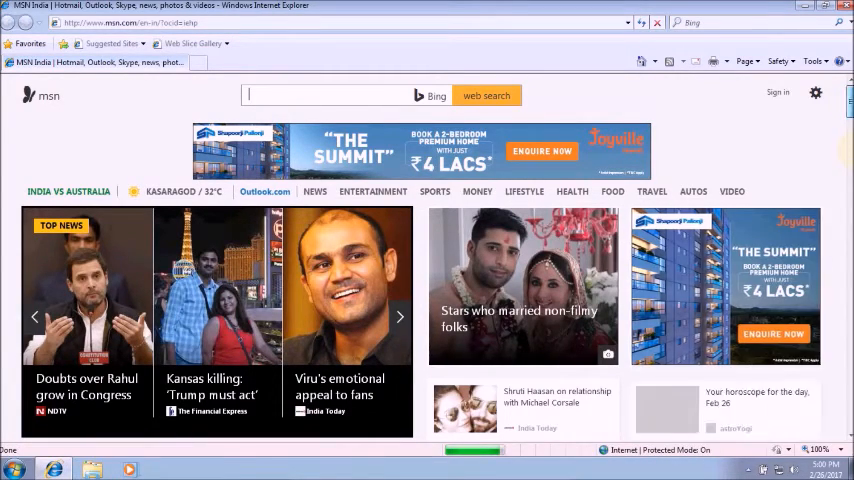
Step: Scroll through MSN India's news, sports and horoscope sections, then minimize Internet Explorer
scroll(down, 3)
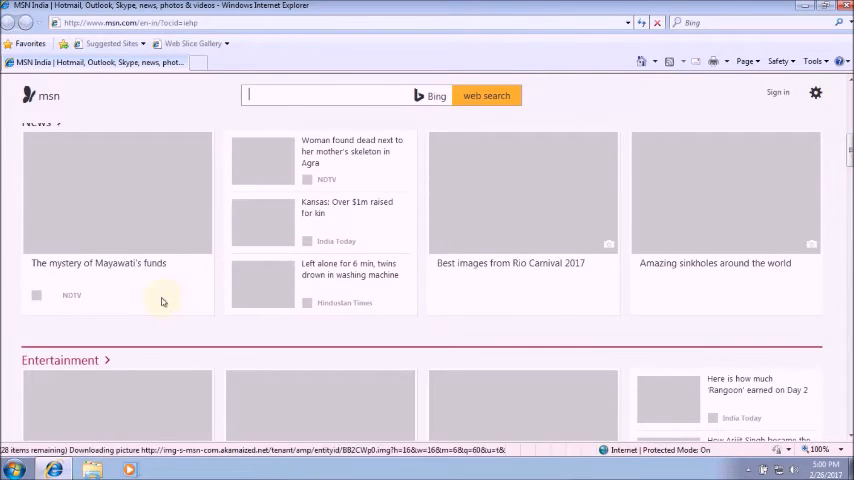
scroll(down, 3)
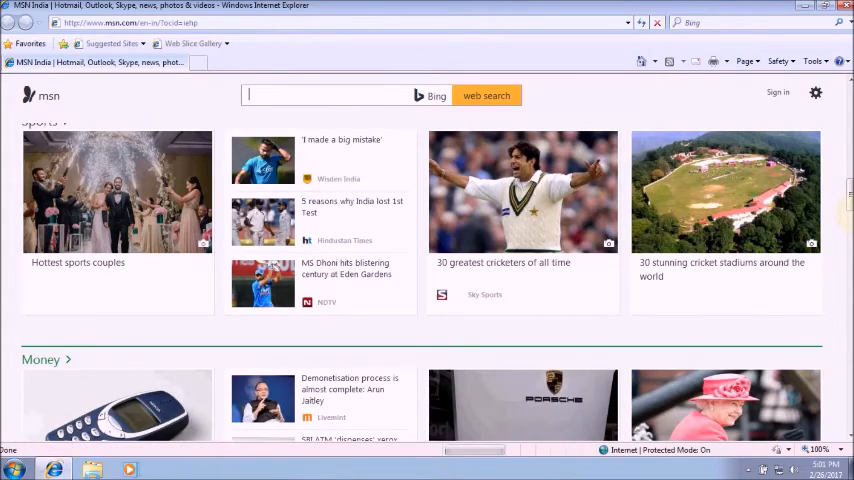
scroll(down, 3)
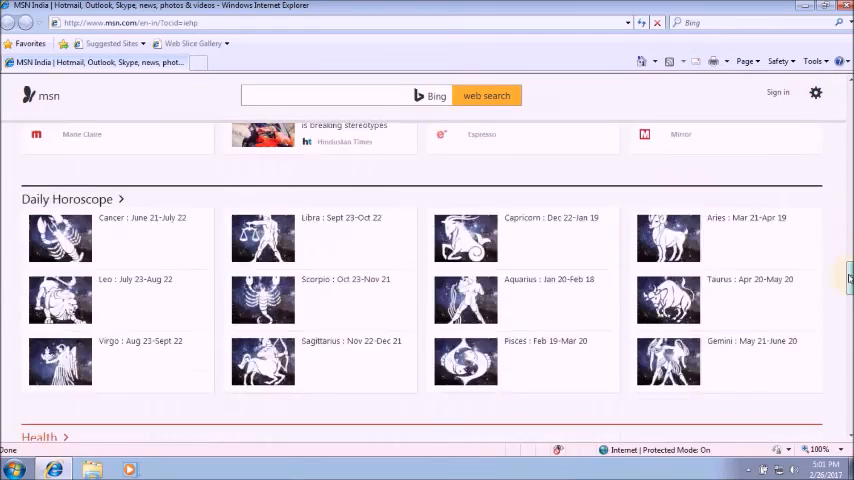
scroll(up, 3)
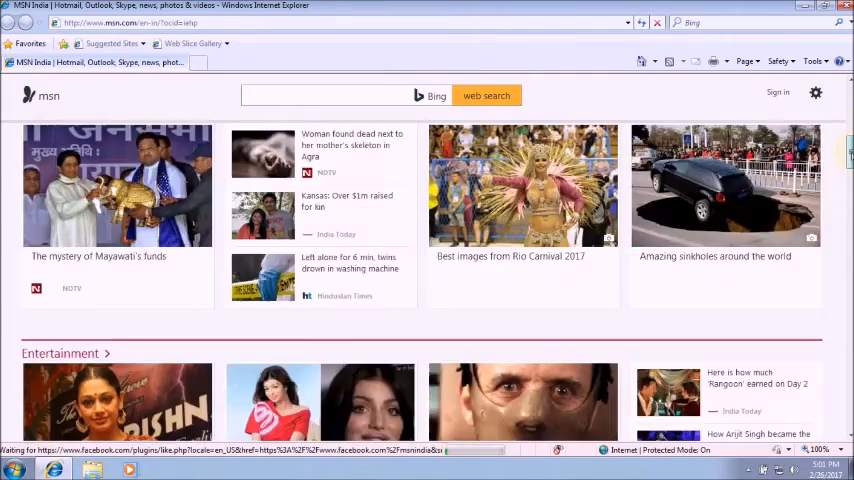
scroll(down, 3)
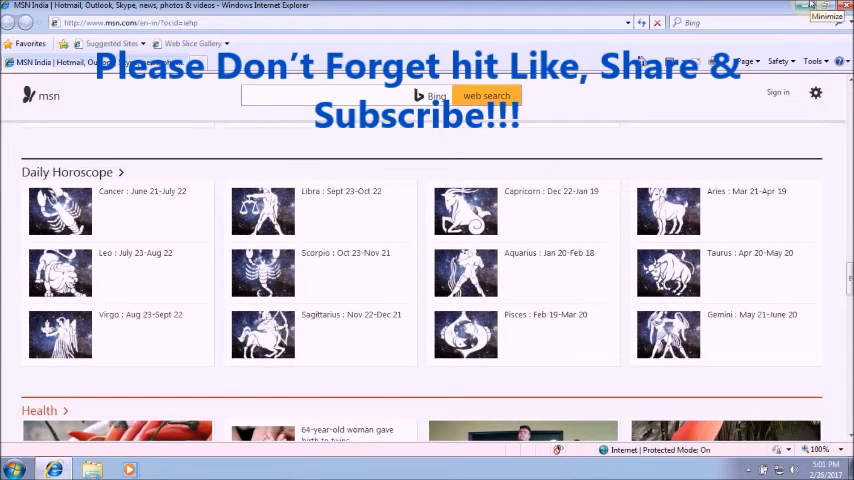
click(300, 95)
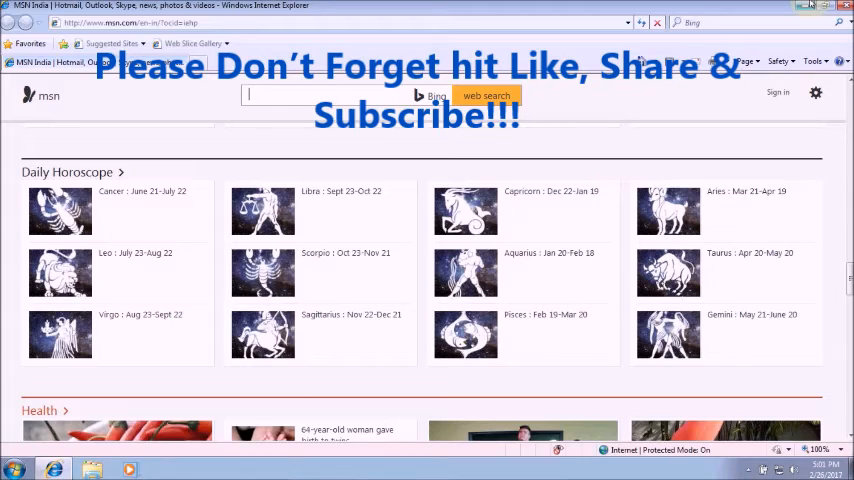